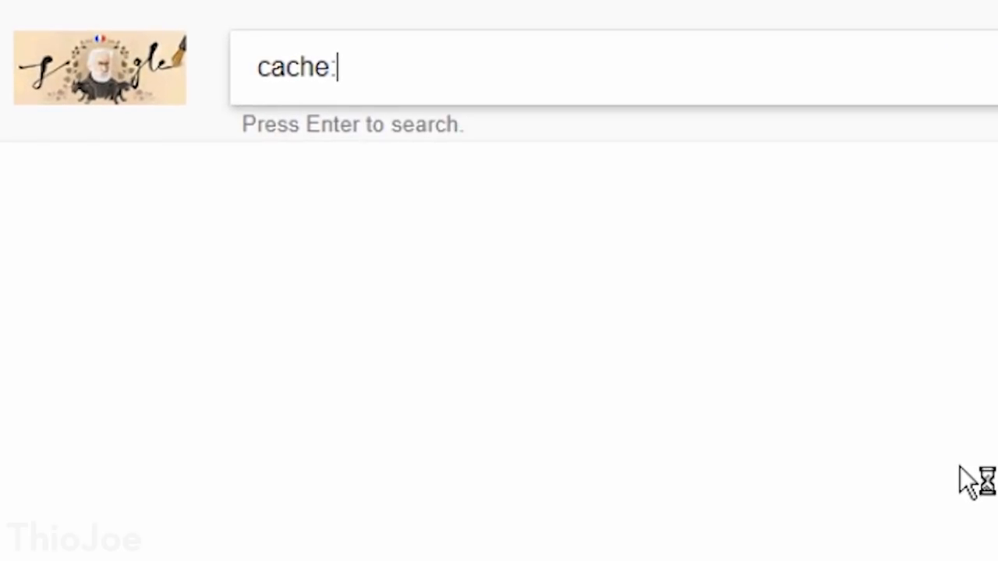
Search cache:facebook.com to view its cached copy, then load a cached YouTube channel page
text(faceboo)
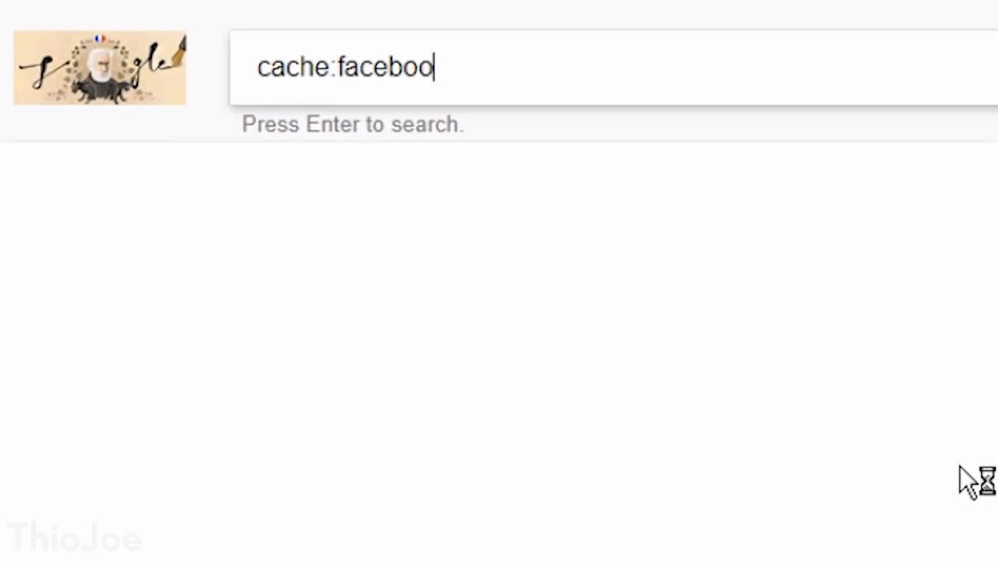
text(k.com)
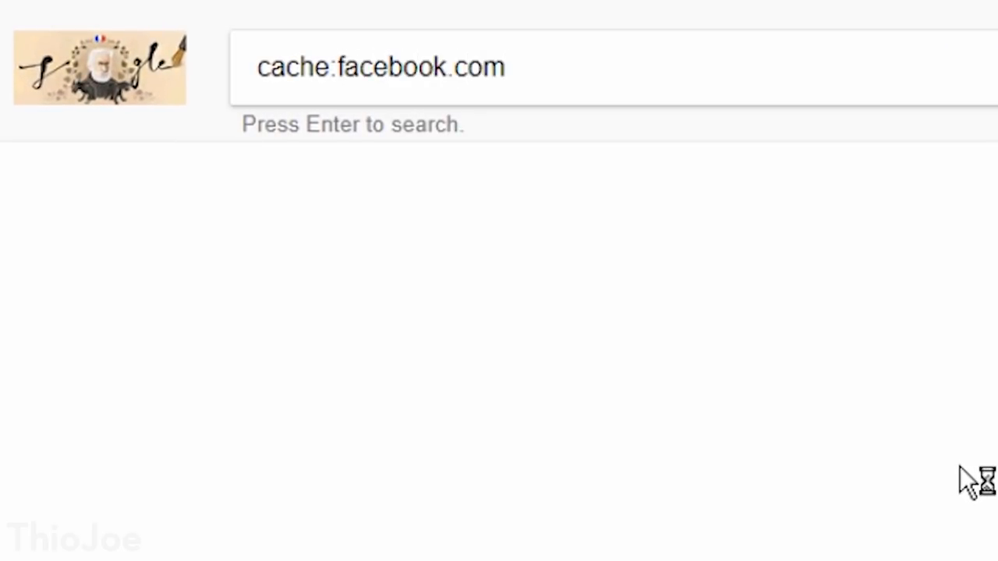
key(enter)
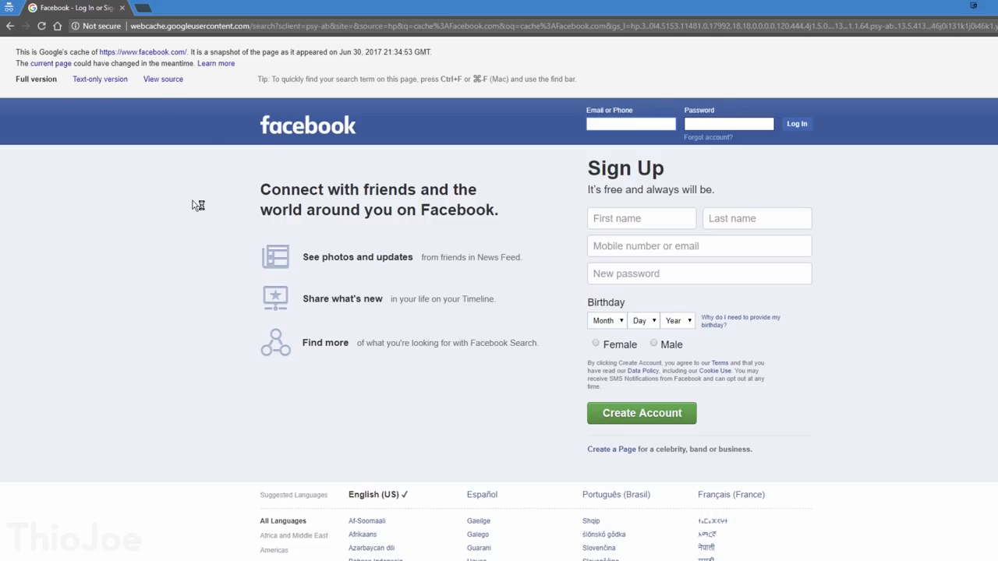
mouse_move(854, 192)
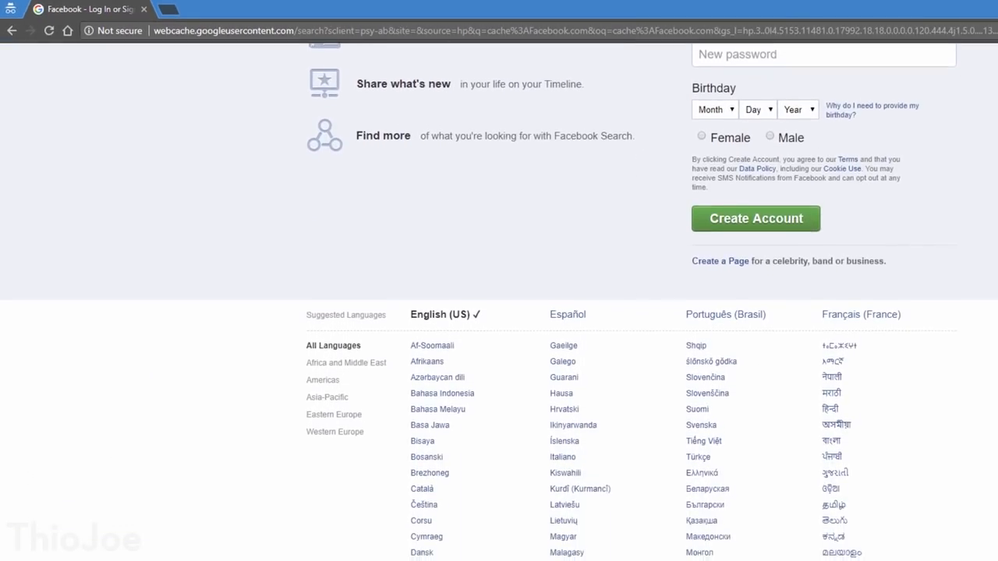
scroll(down, 3)
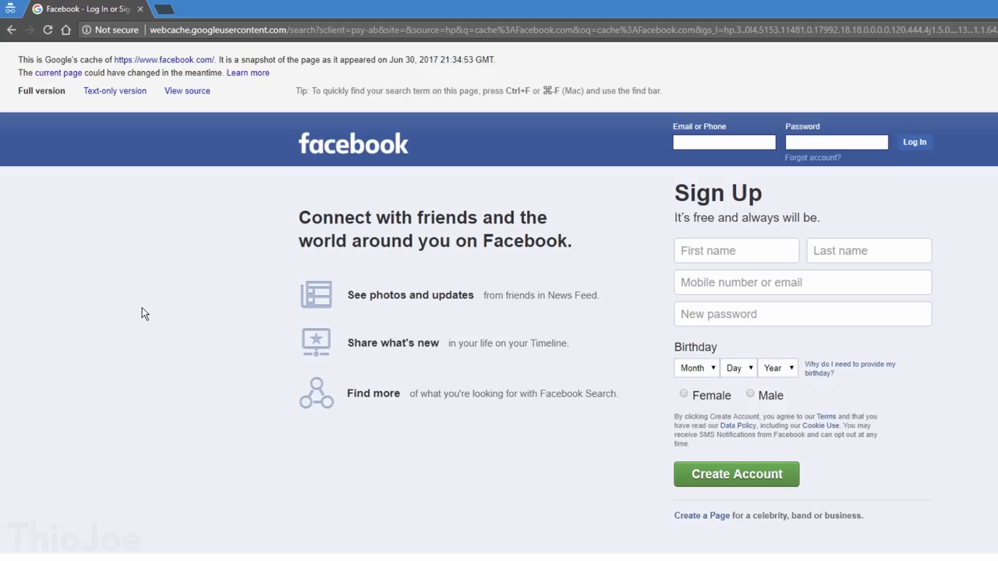
mouse_move(159, 312)
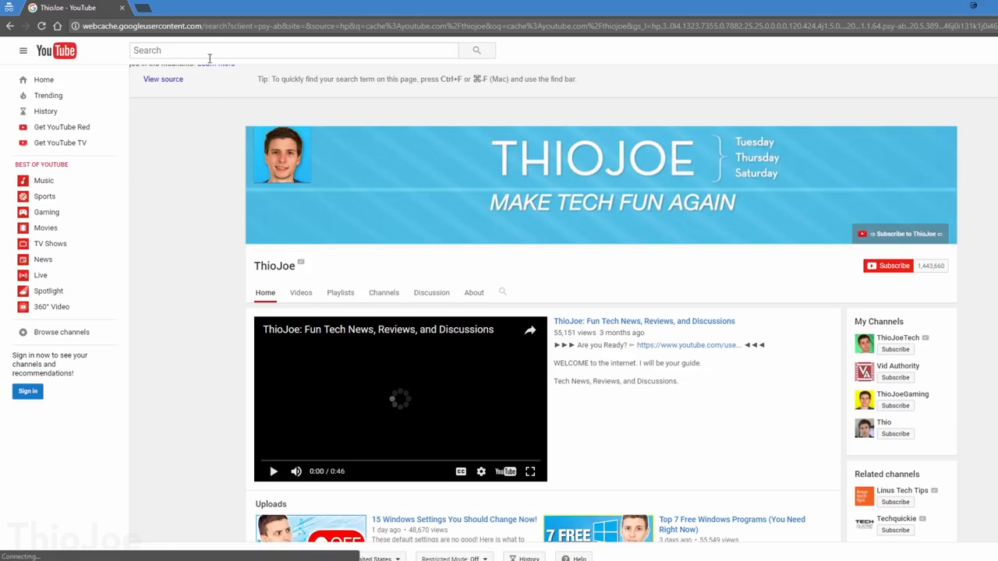
click(272, 471)
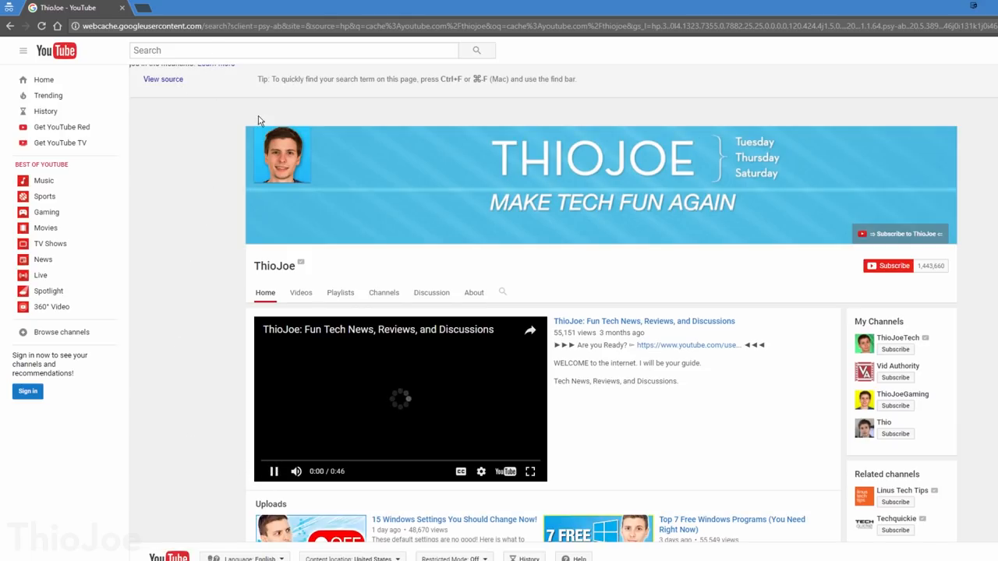
mouse_move(162, 85)
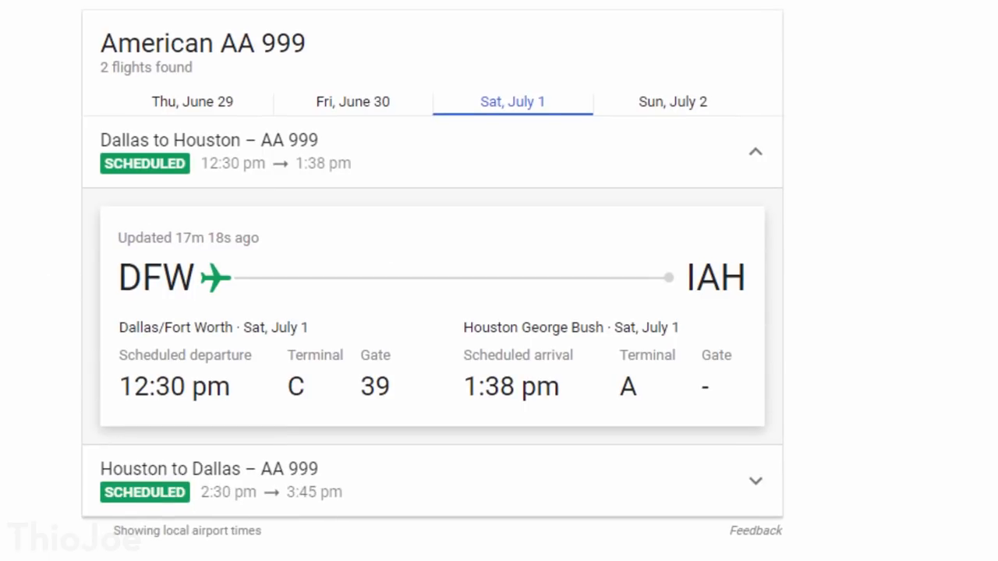
mouse_move(56, 240)
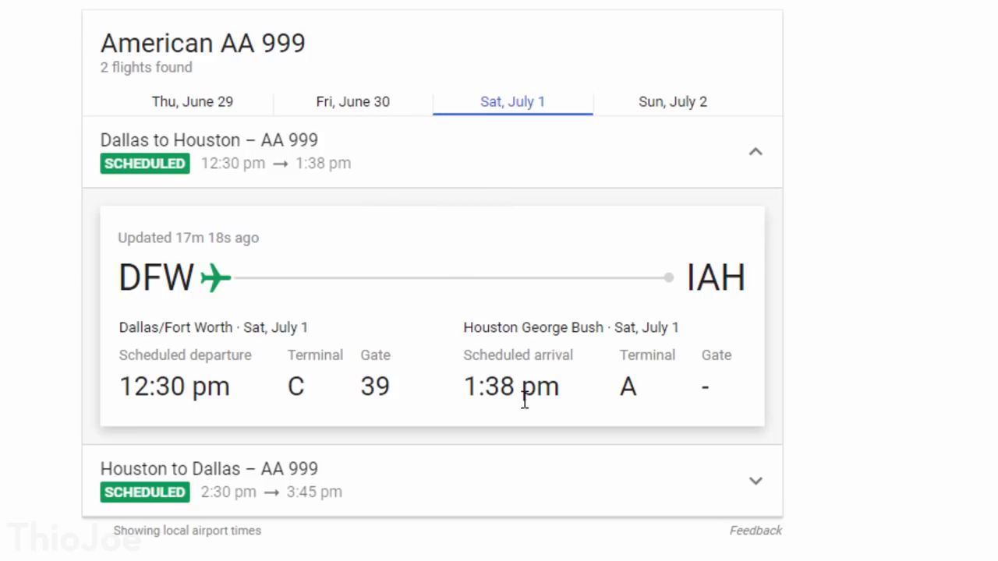
Expand AA 999's Dallas–Houston leg details and compare Sunday July 2 against Saturday July 1
double_click(156, 278)
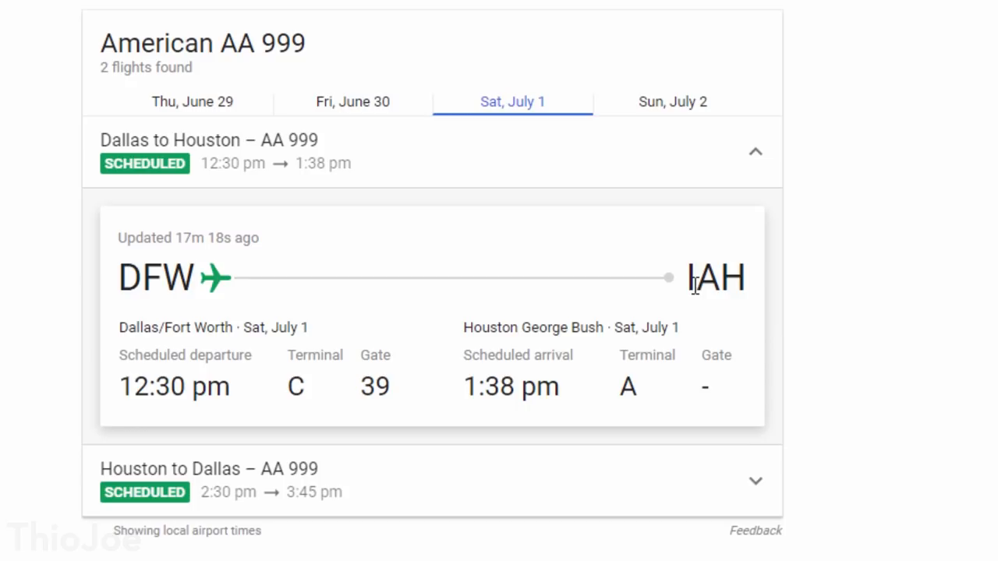
mouse_move(725, 337)
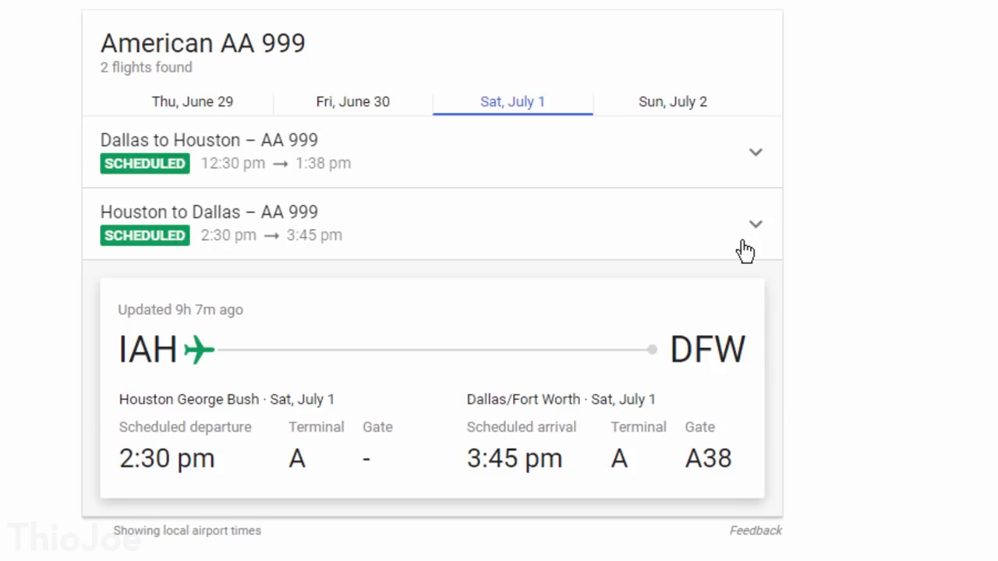
click(754, 224)
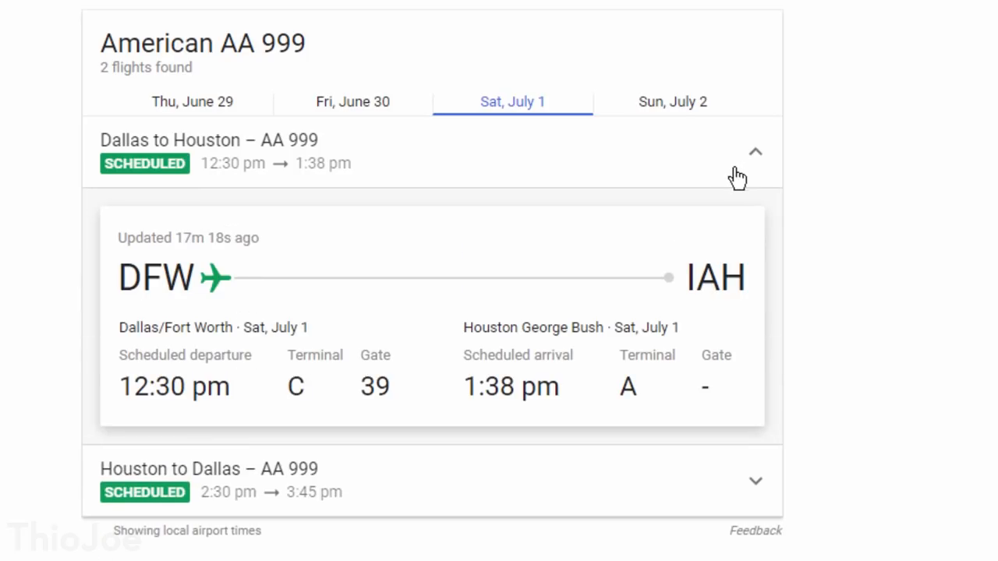
mouse_move(639, 138)
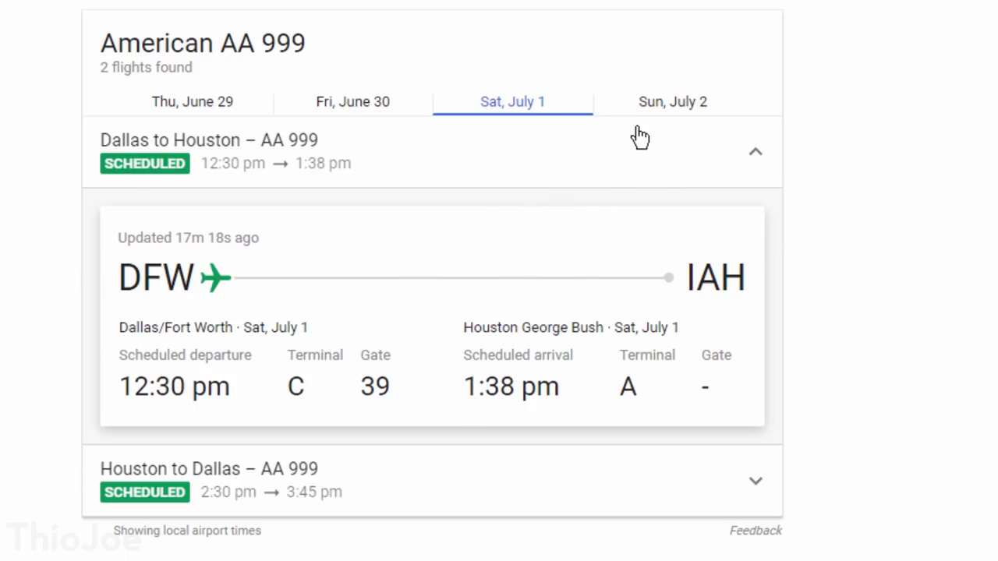
click(673, 101)
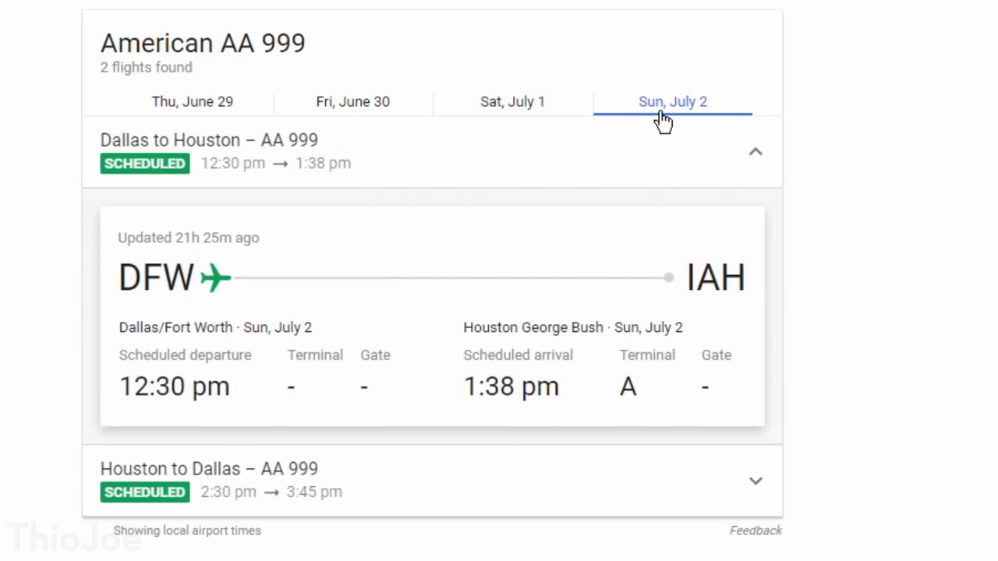
click(513, 102)
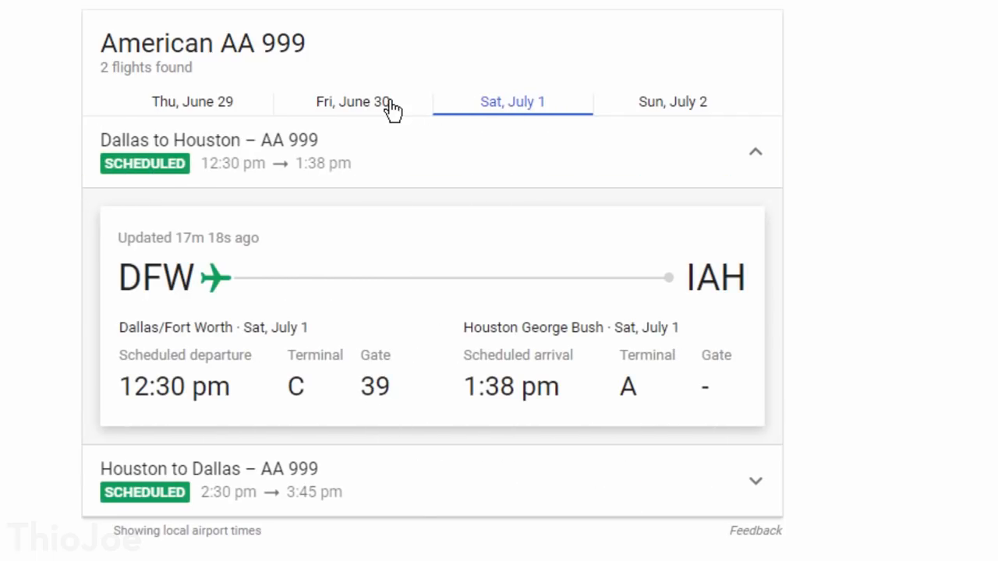
click(353, 102)
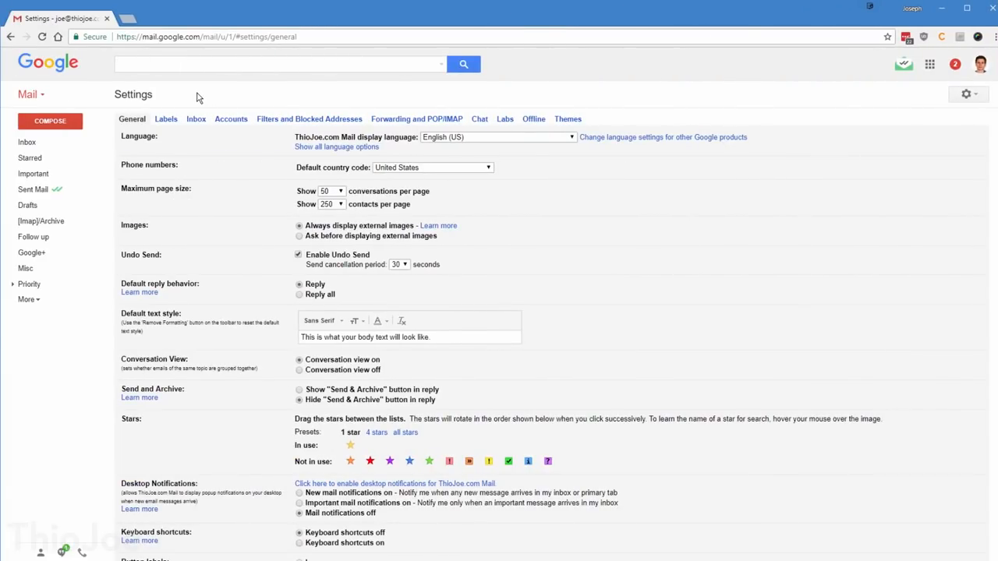
mouse_move(178, 98)
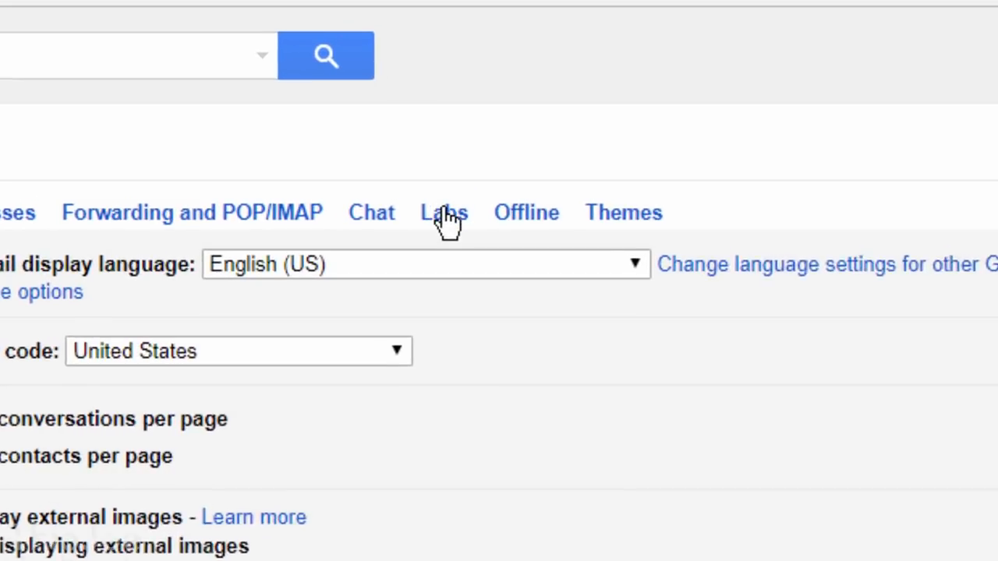
Enable Labs' Quote selected text and reply to the Twitter email quoting the ineligibility sentence with 'i hate you'
click(443, 212)
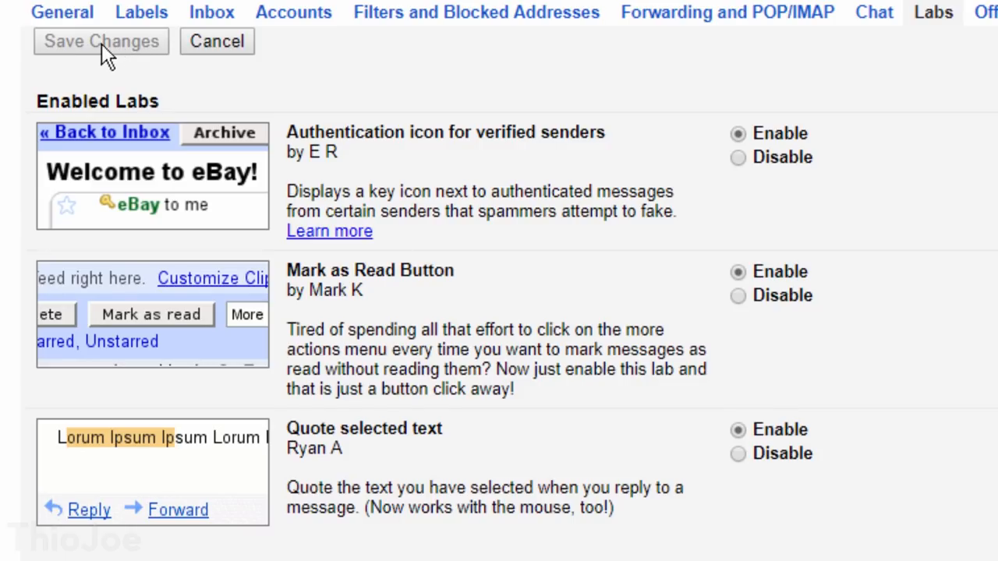
mouse_move(739, 433)
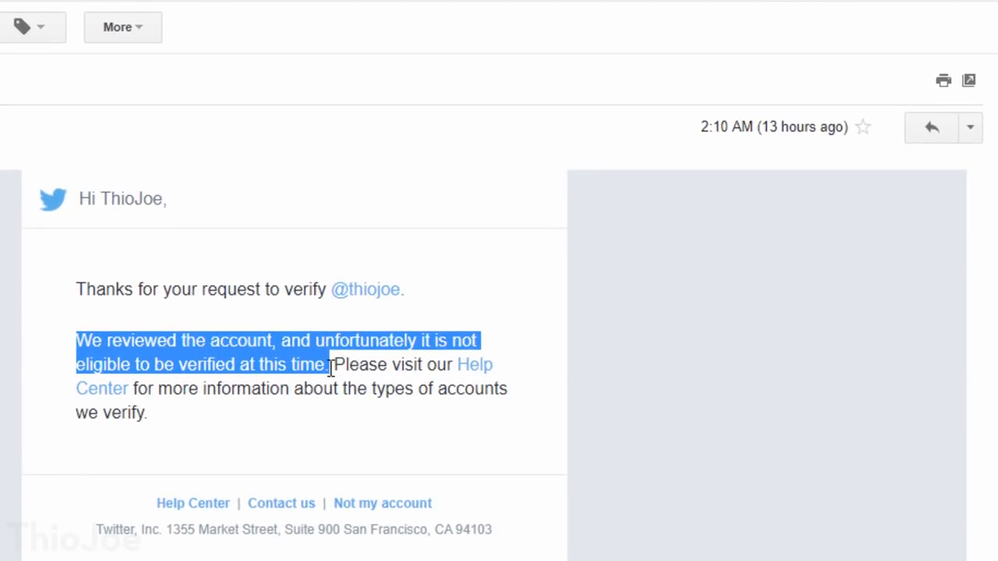
mouse_move(934, 116)
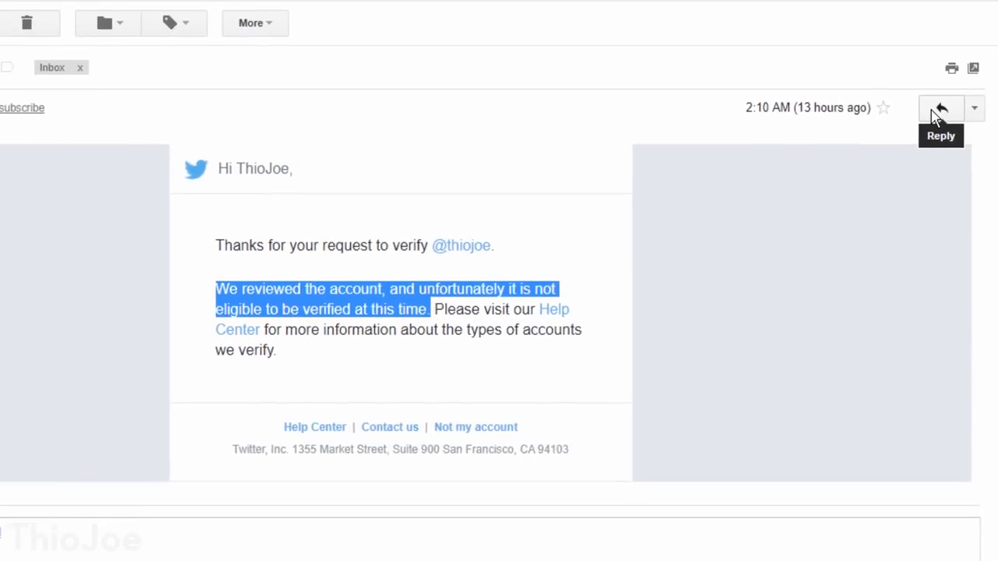
click(942, 109)
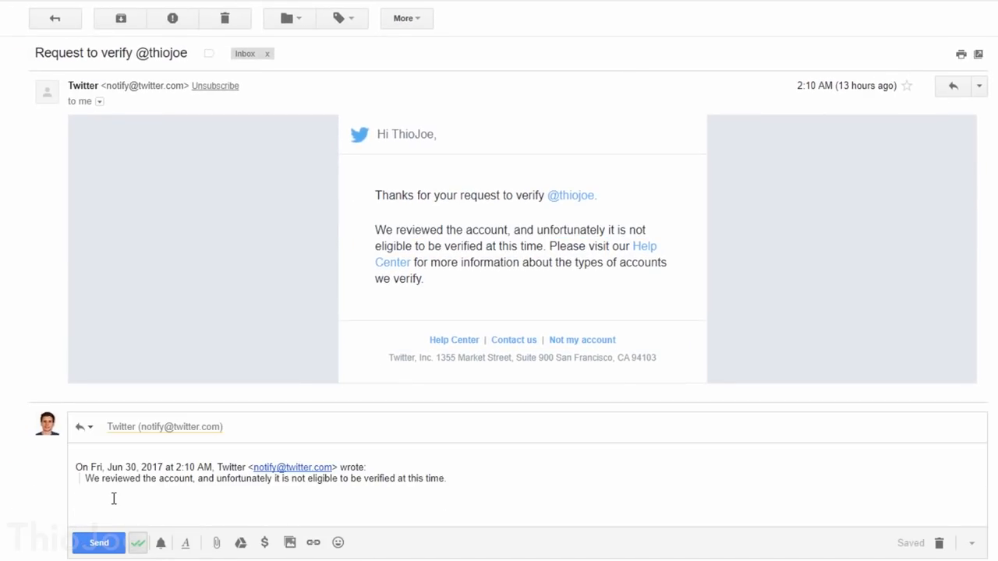
text(i hate you)
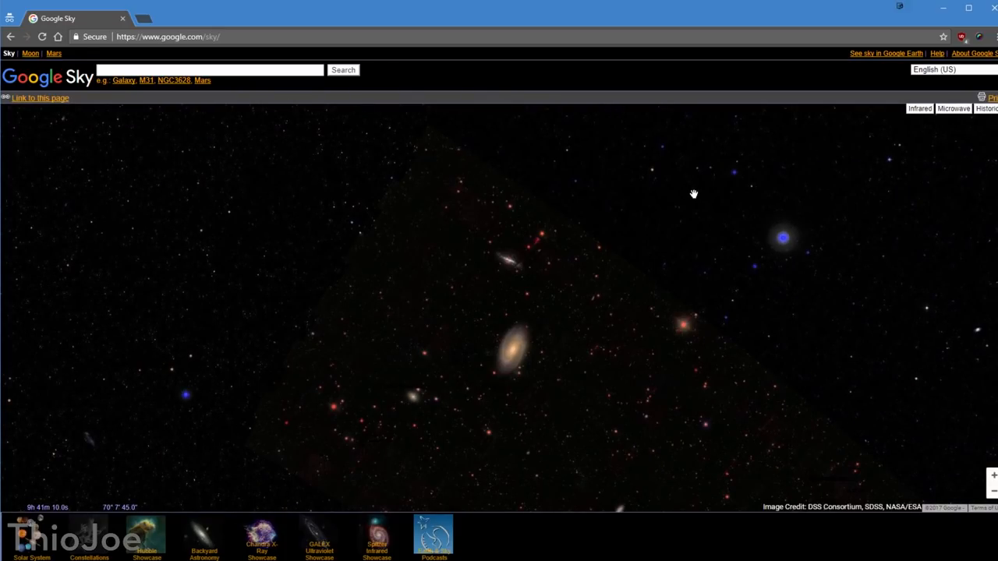
Pan across the star field and move around the zoomed-in spiral galaxy close-up
drag(693, 193, 437, 258)
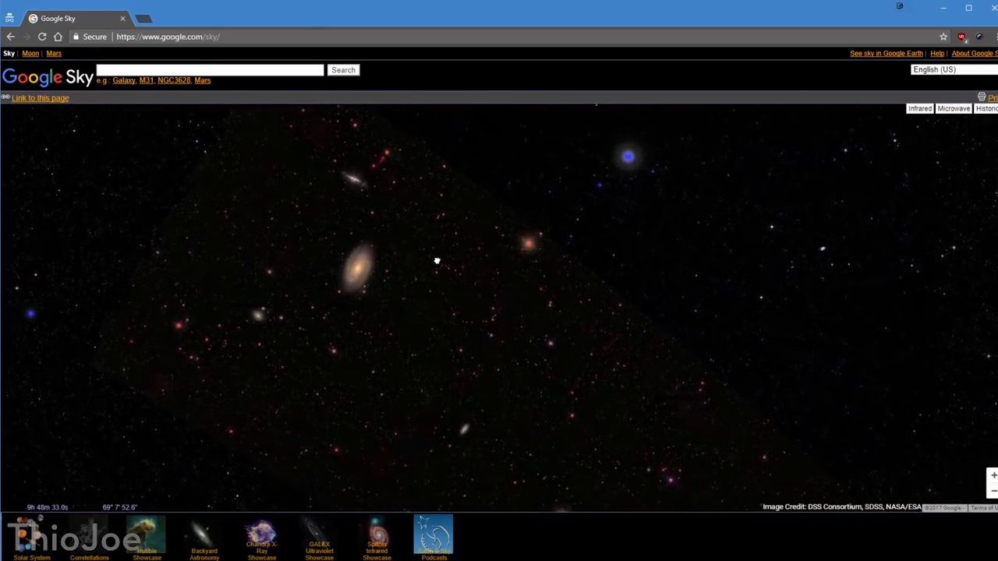
drag(437, 260, 433, 322)
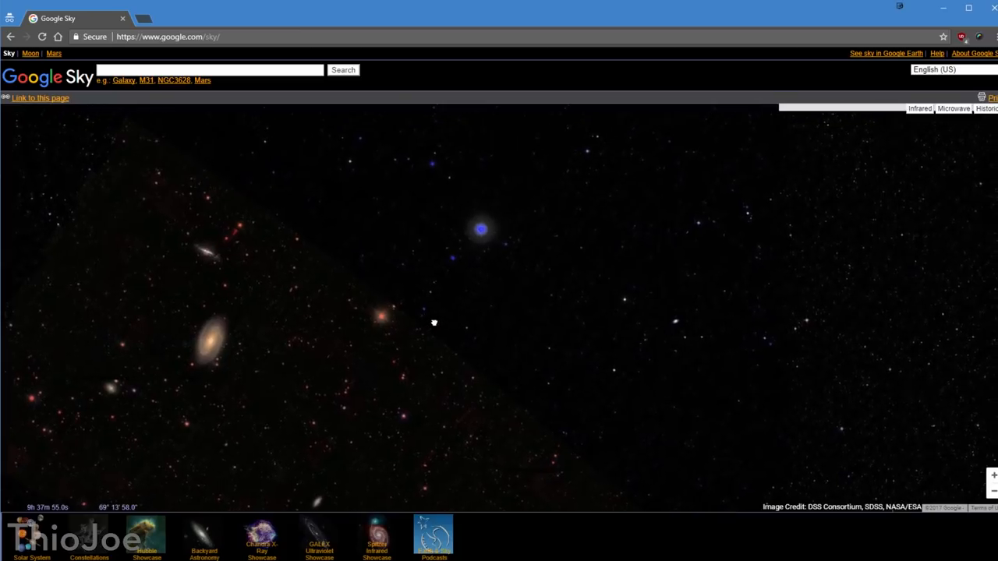
drag(434, 322, 599, 362)
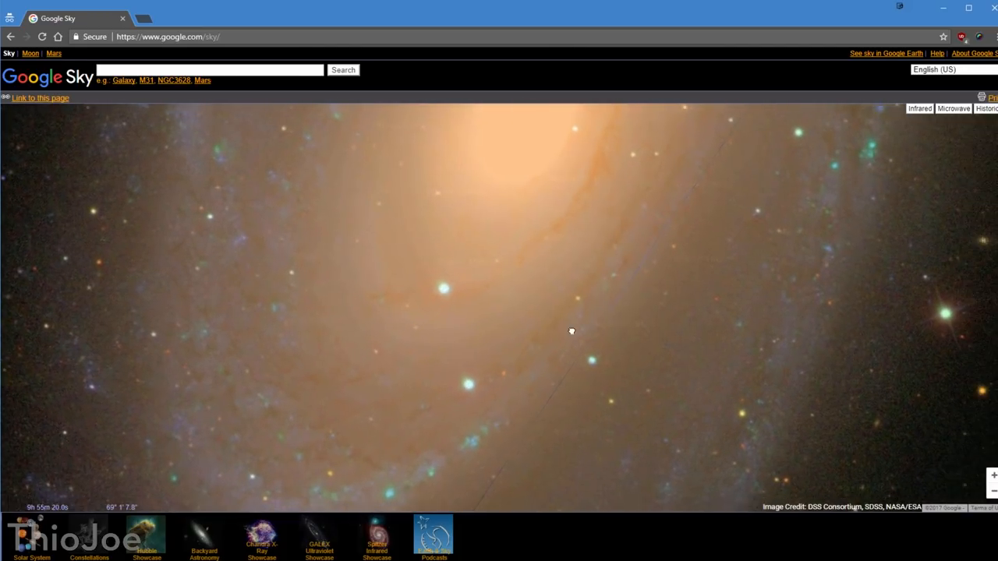
drag(571, 330, 513, 289)
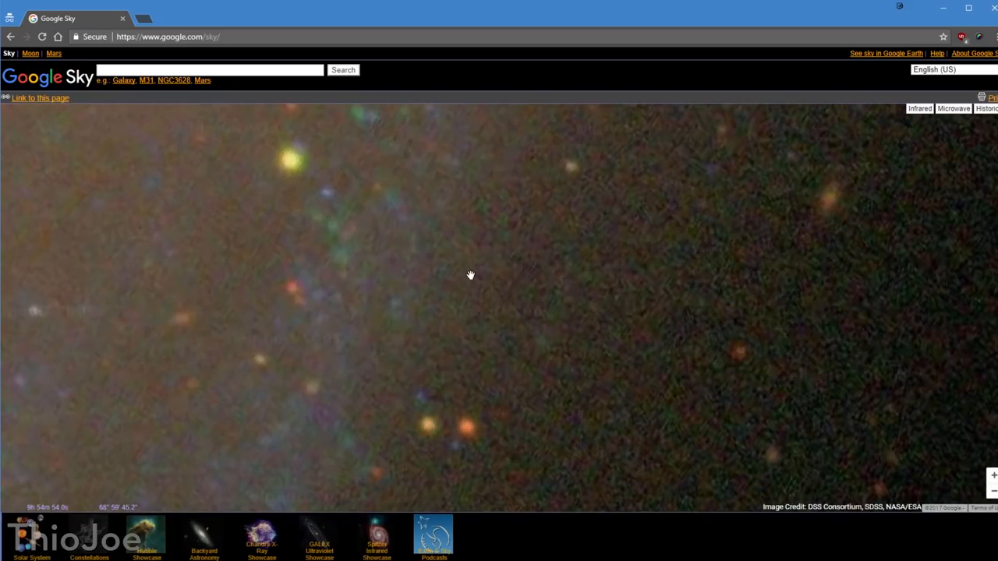
drag(470, 274, 471, 304)
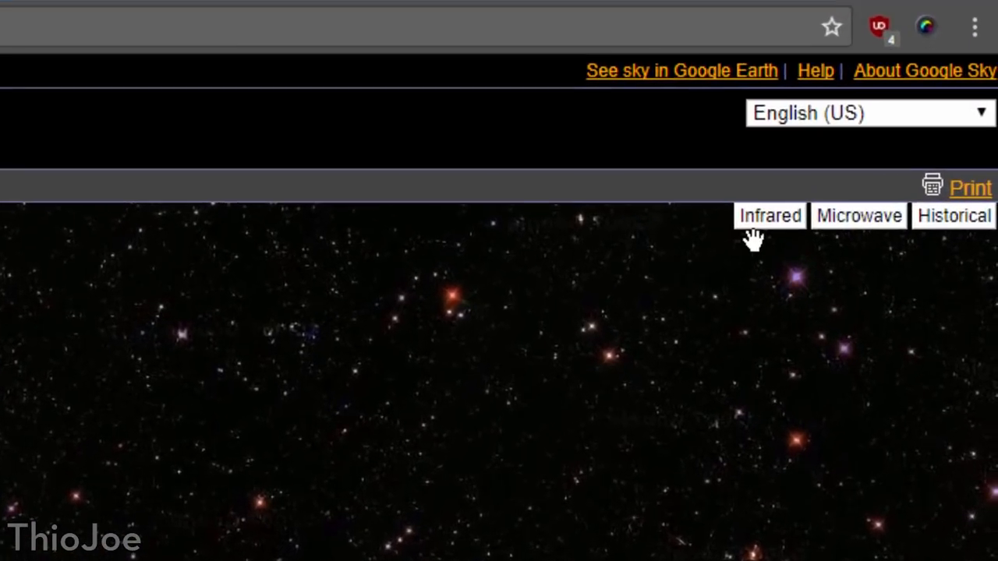
View the sky in infrared imagery and pan across the Milky Way to a glowing green nebula
click(770, 215)
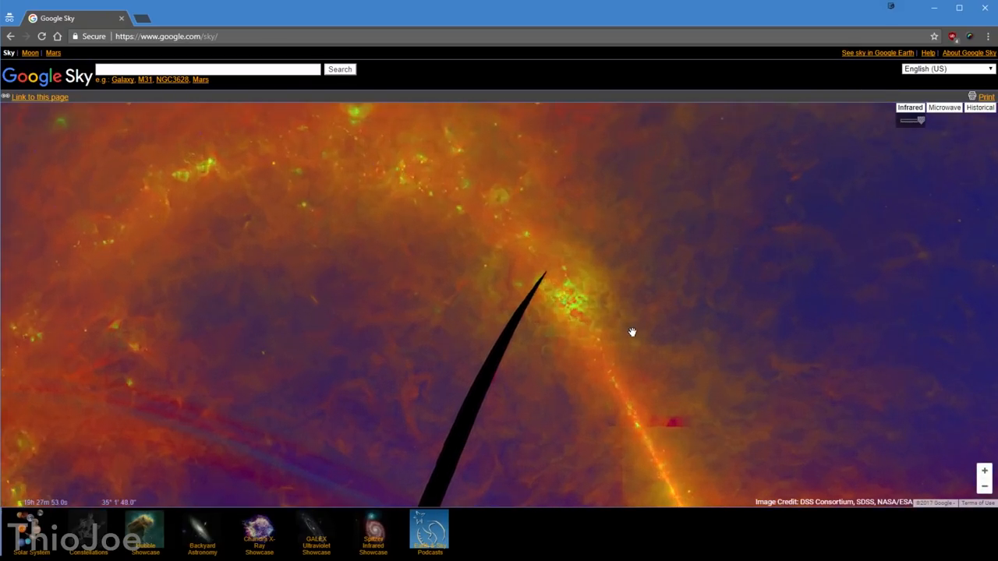
drag(633, 332, 889, 387)
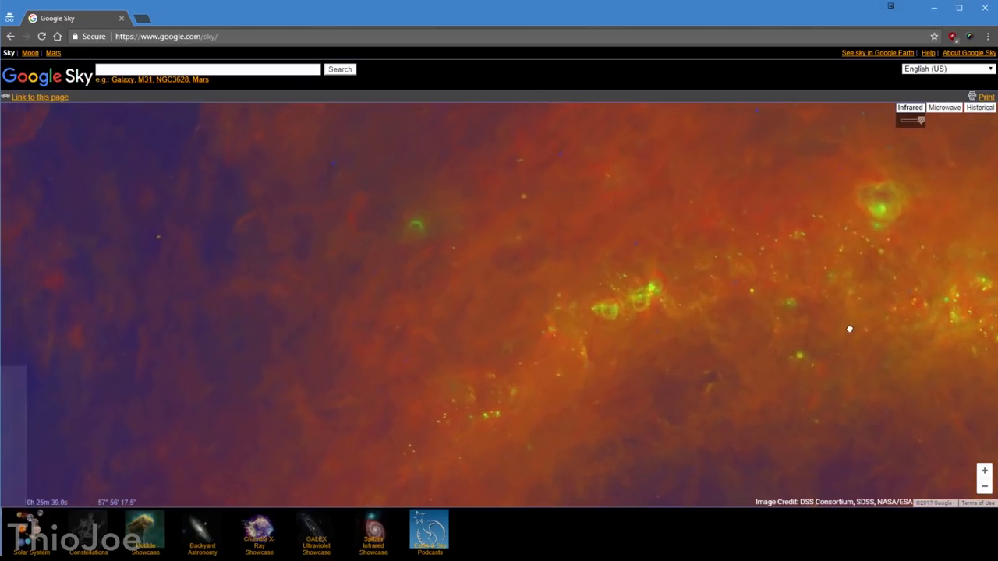
drag(849, 327, 555, 242)
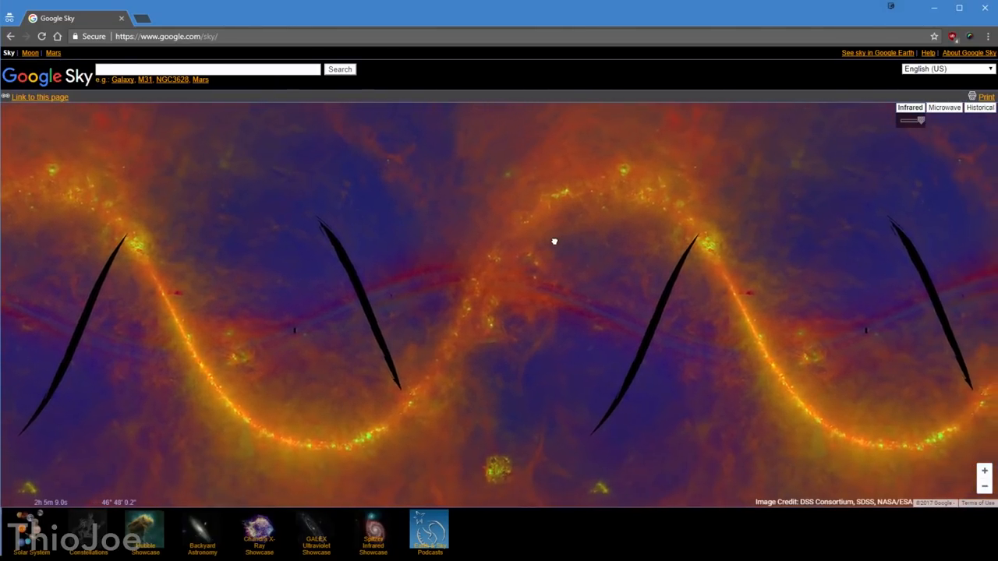
drag(555, 242, 536, 371)
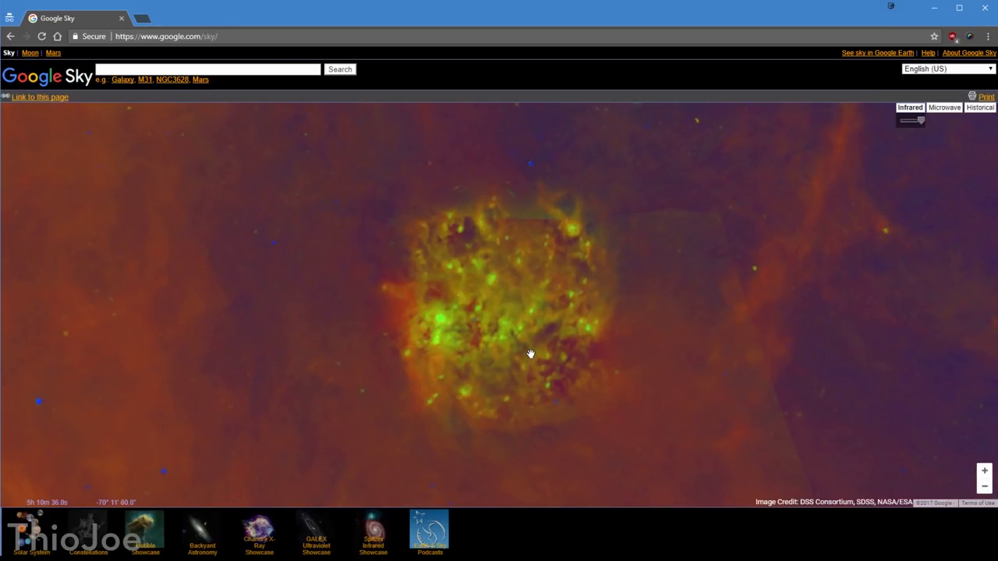
drag(529, 353, 514, 330)
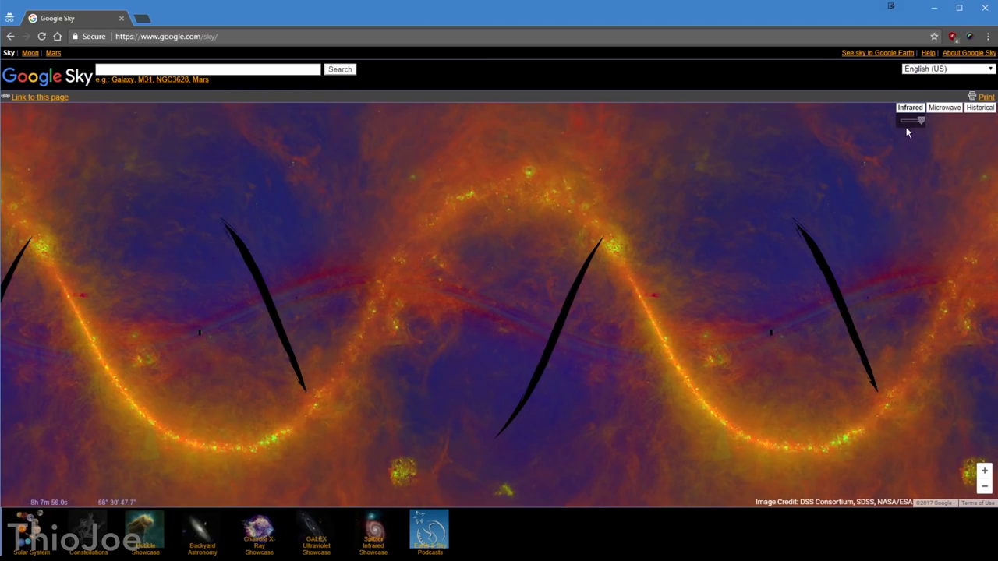
Switch to microwave imagery, then the historical illustrated star chart, and pan it
click(943, 106)
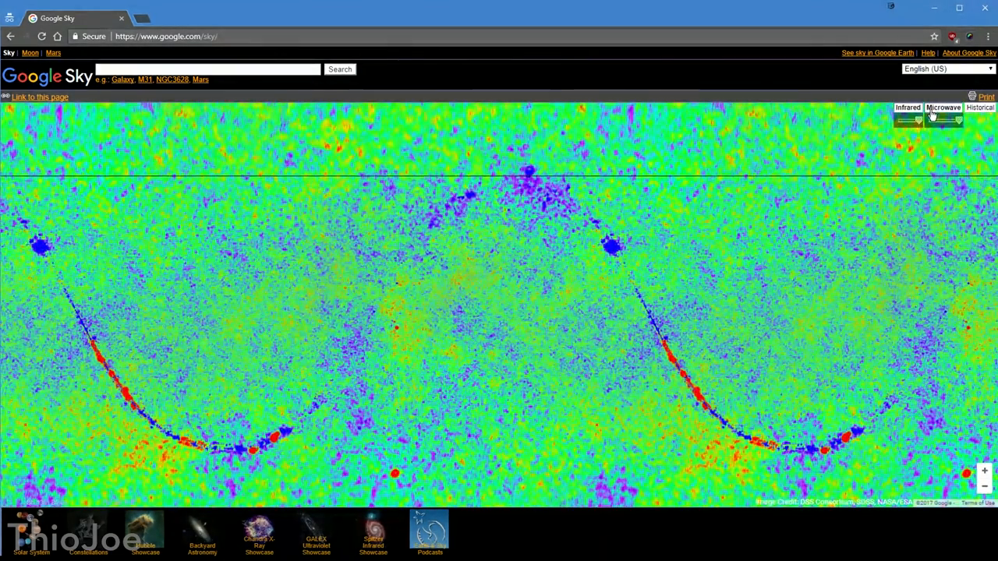
click(983, 107)
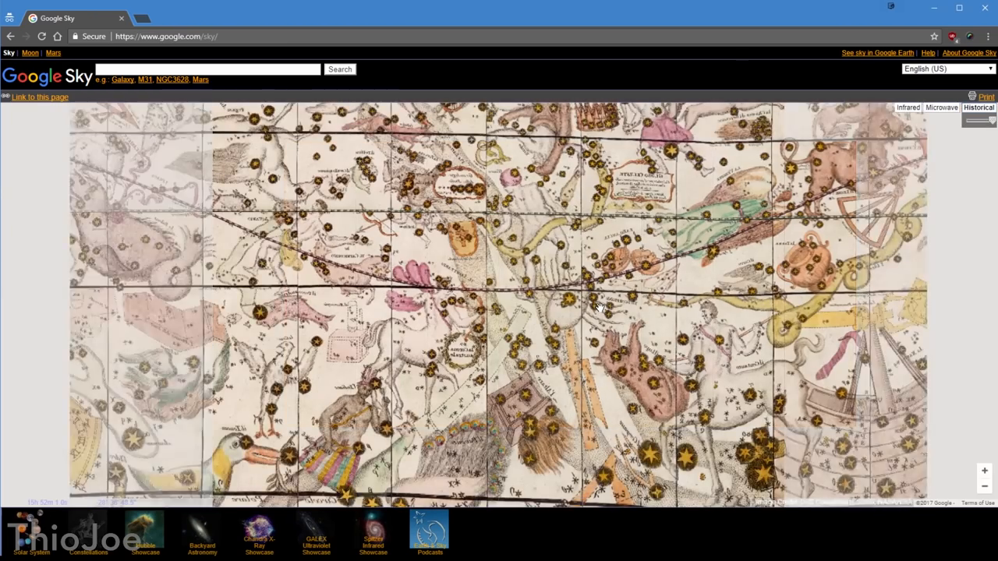
drag(600, 309, 752, 299)
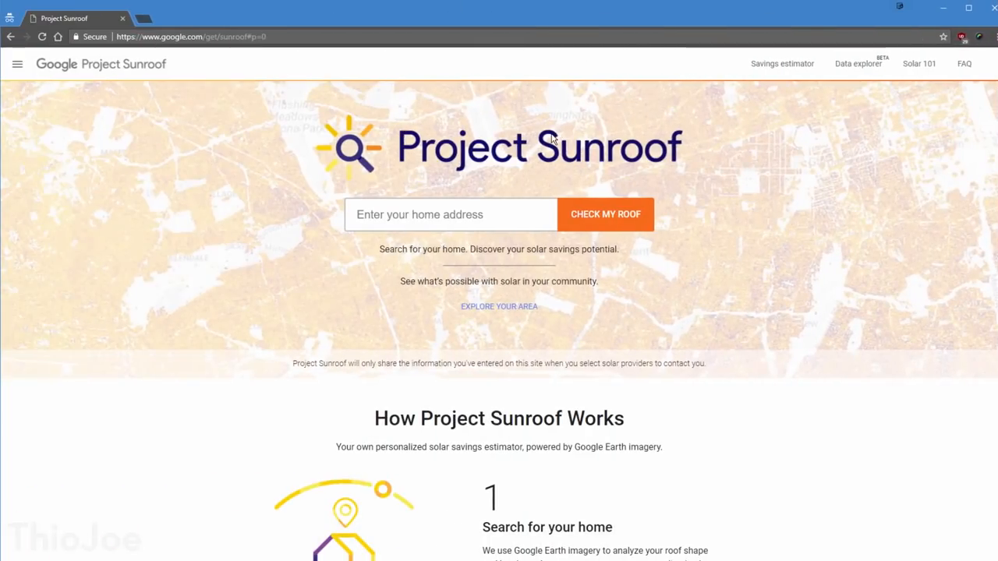
Run Check My Roof for the Amphitheatre Parkway address and zoom onto Bldg 40's roof
scroll(down, 3)
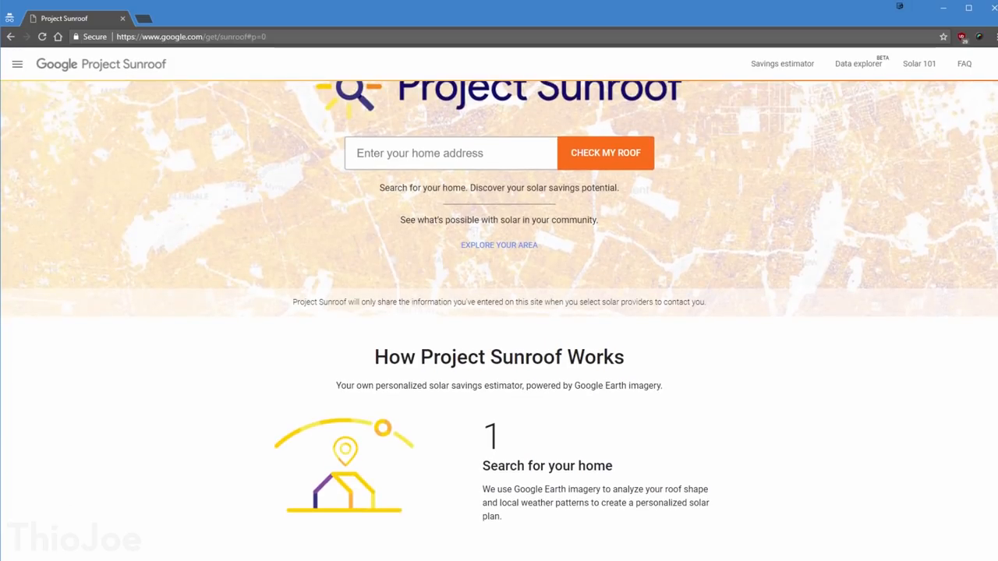
scroll(down, 3)
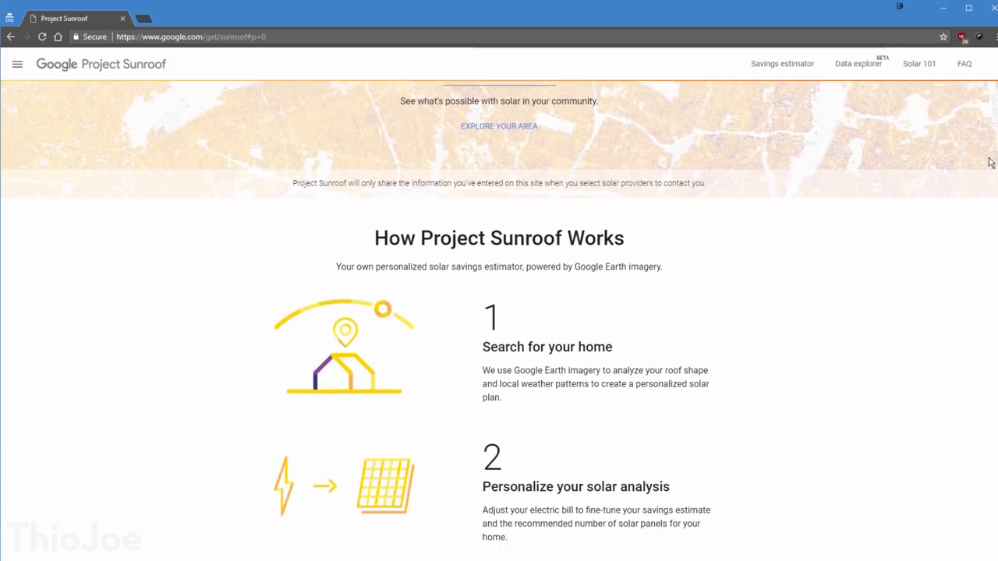
scroll(down, 3)
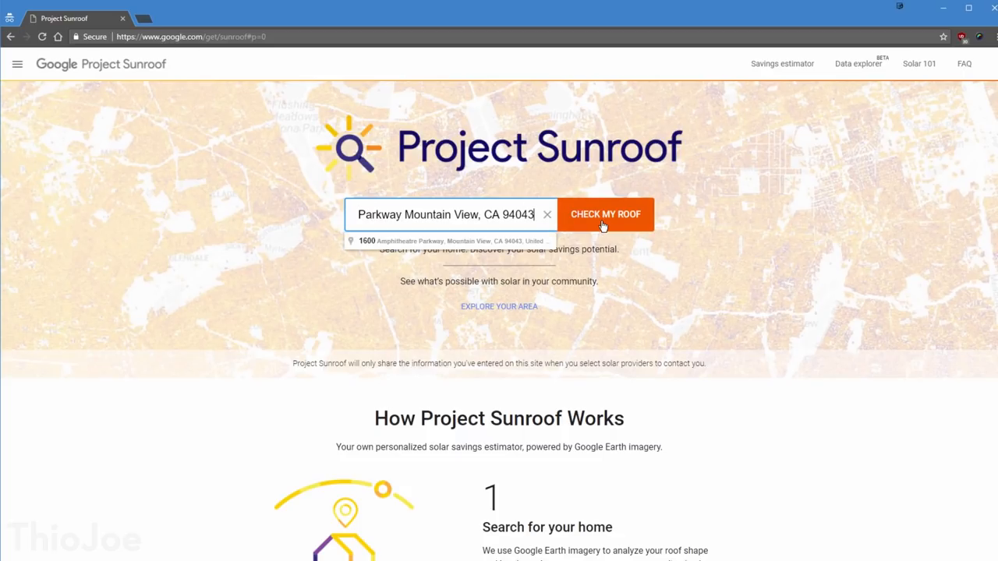
click(605, 213)
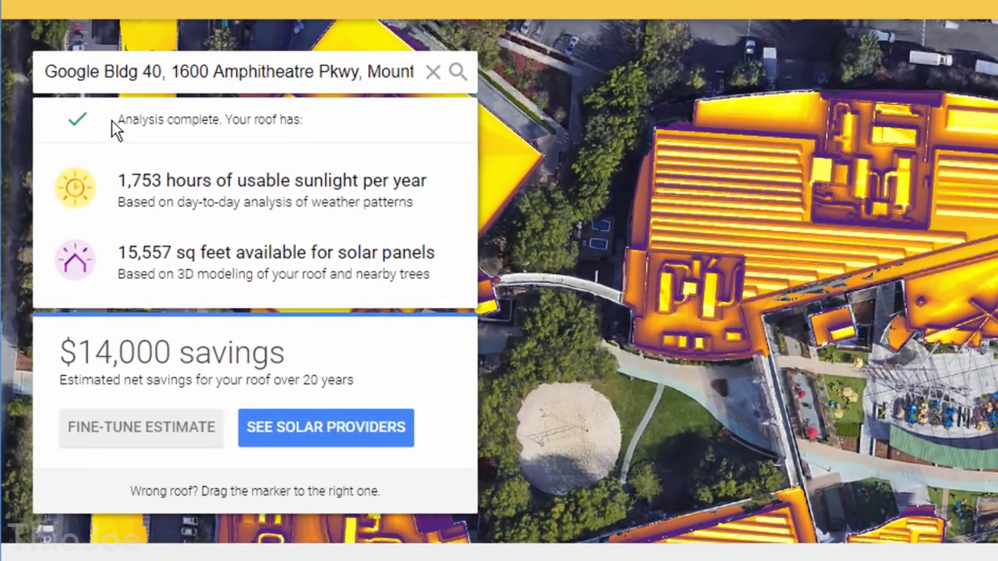
scroll(down, 3)
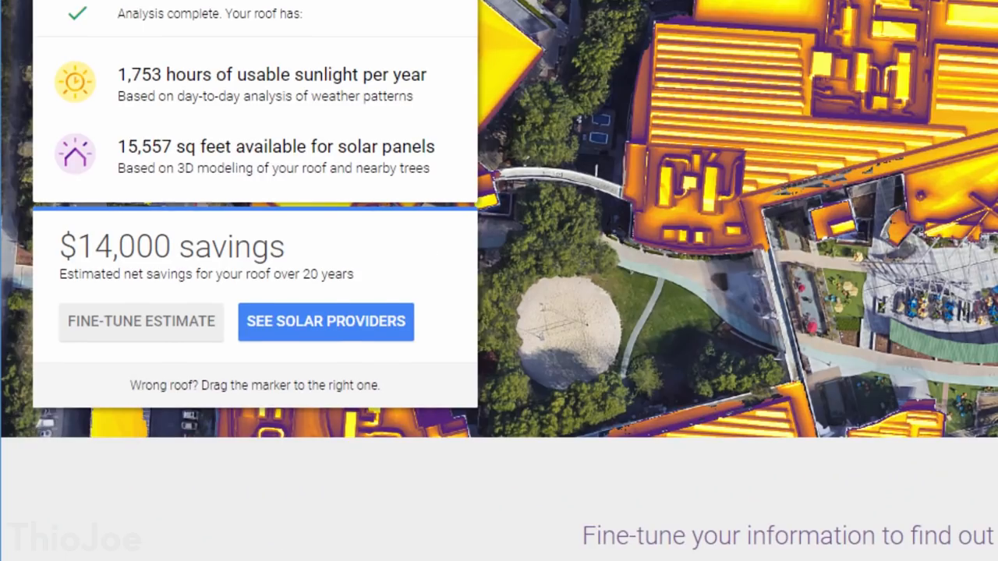
scroll(down, 3)
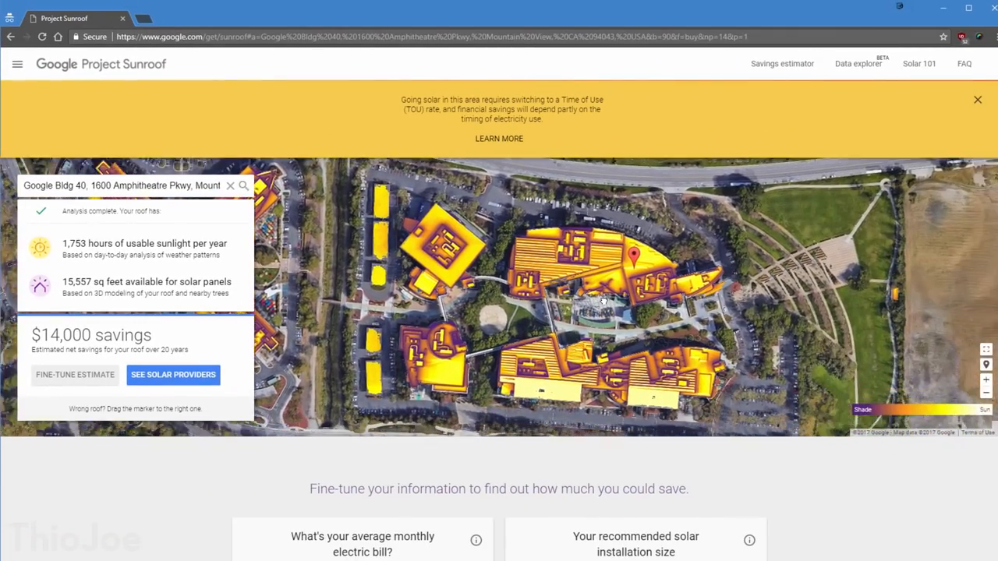
click(986, 381)
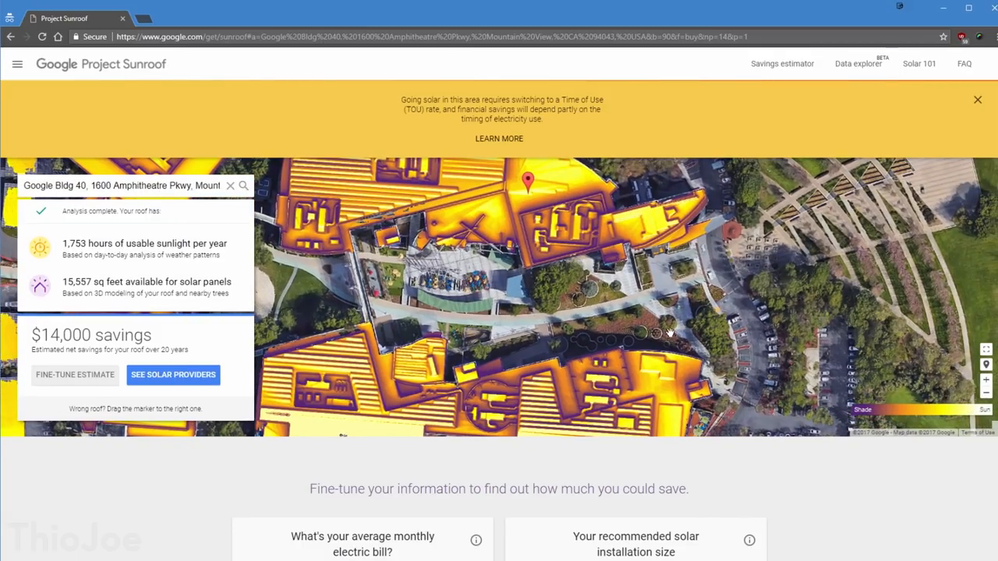
Raise the monthly electric bill slider to $500, then look up the Somerville, MA sample address
scroll(down, 3)
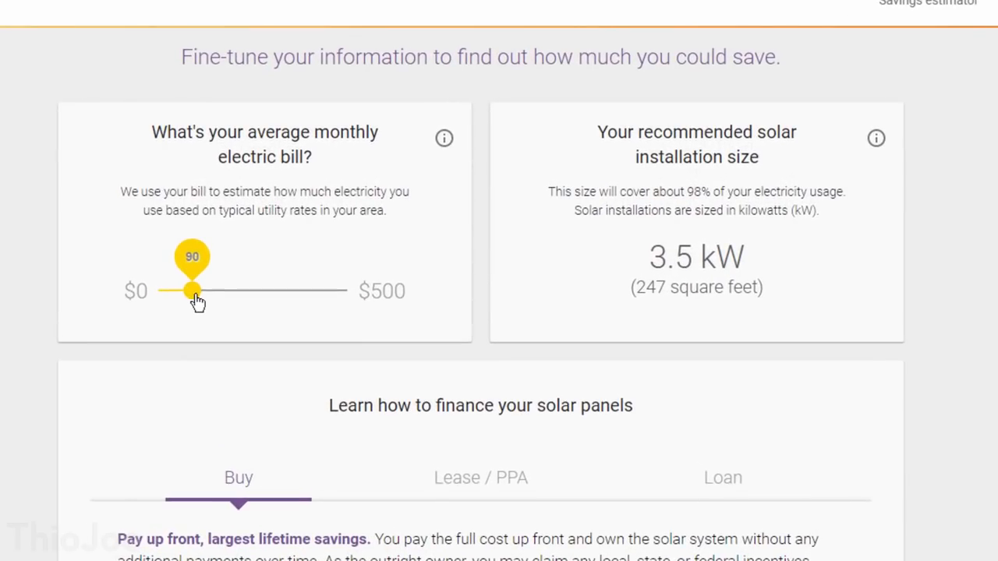
drag(193, 290, 346, 290)
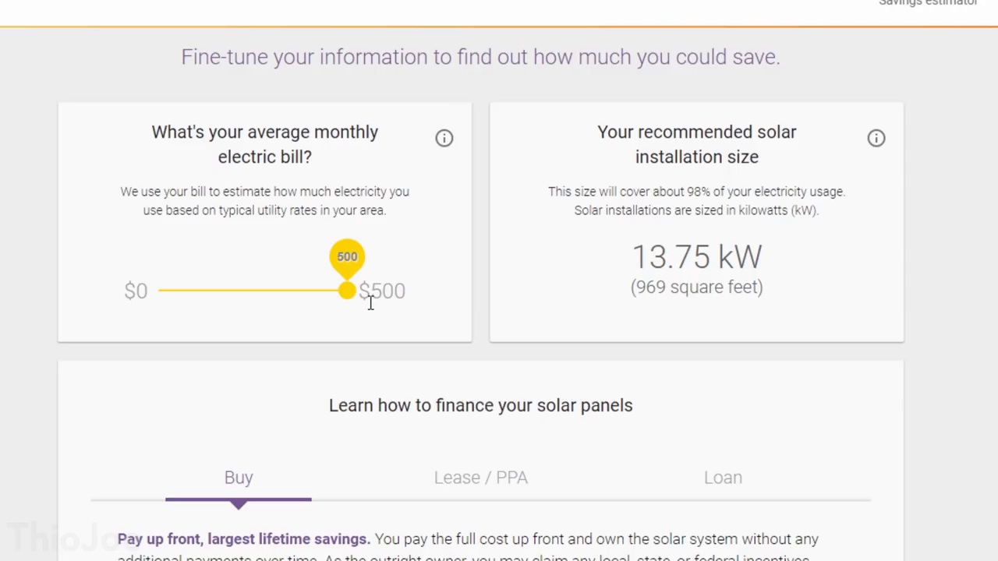
mouse_move(629, 265)
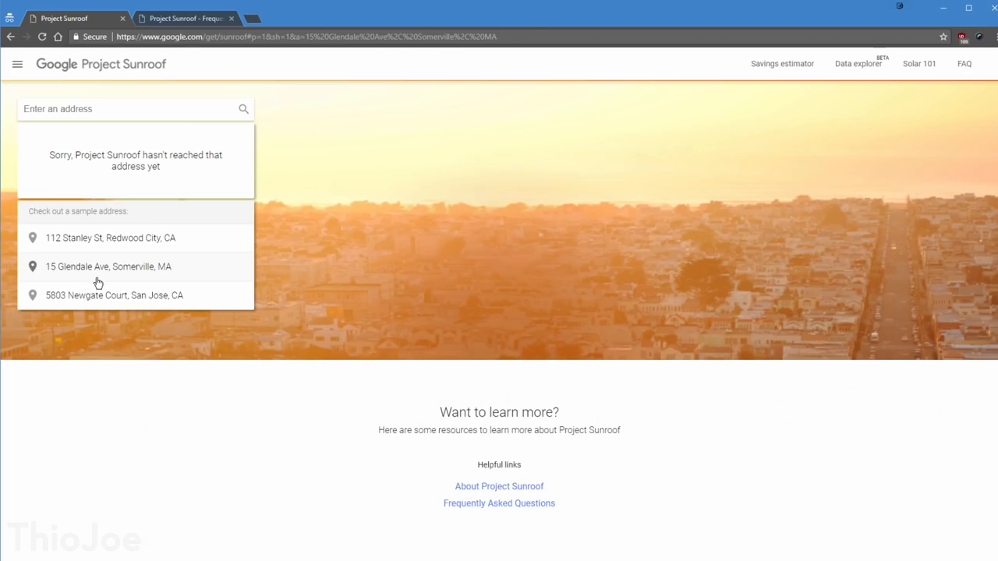
click(109, 265)
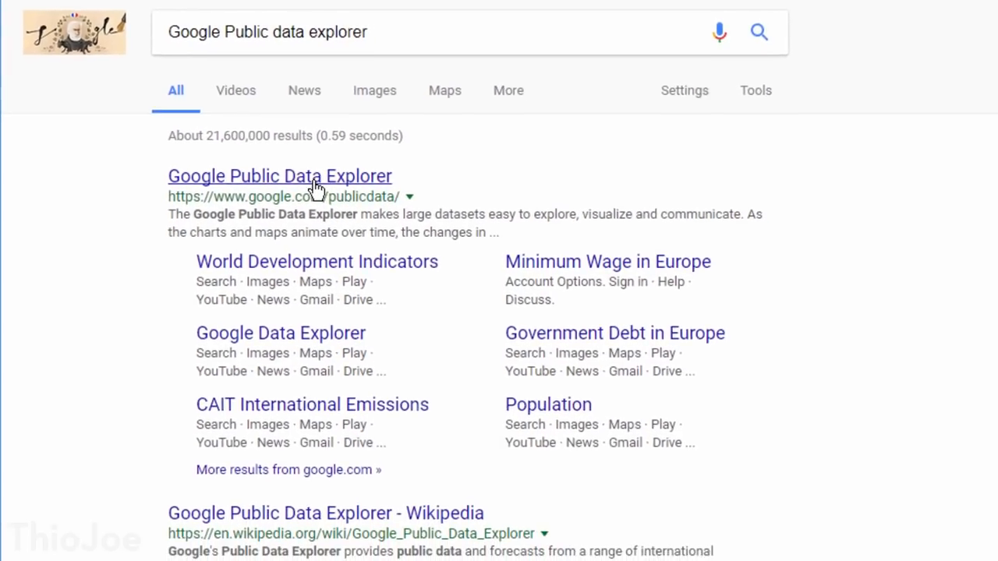
Load Public Data Explorer's fertility vs life expectancy chart, view it as a world map, return to bubbles
click(279, 174)
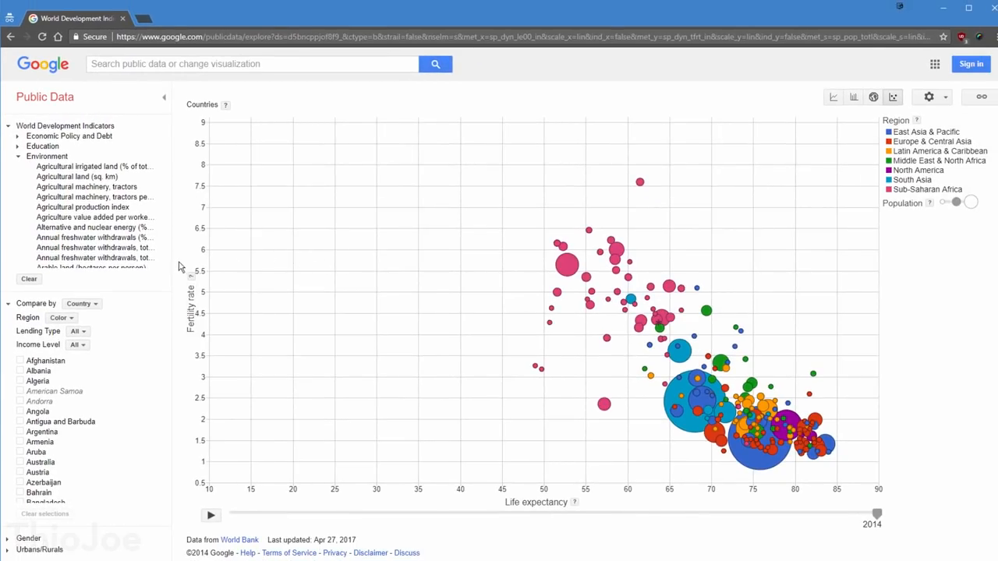
mouse_move(629, 300)
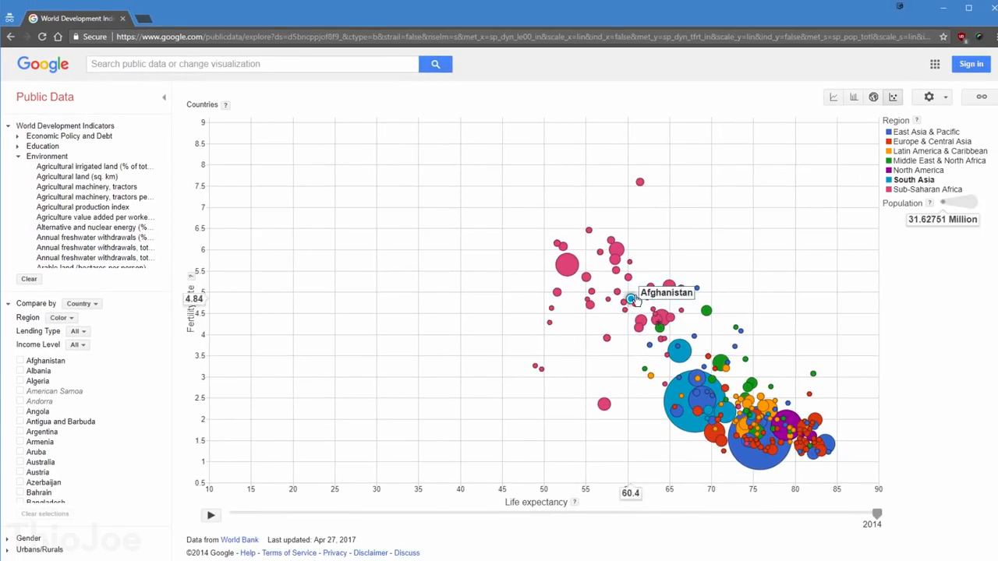
mouse_move(809, 452)
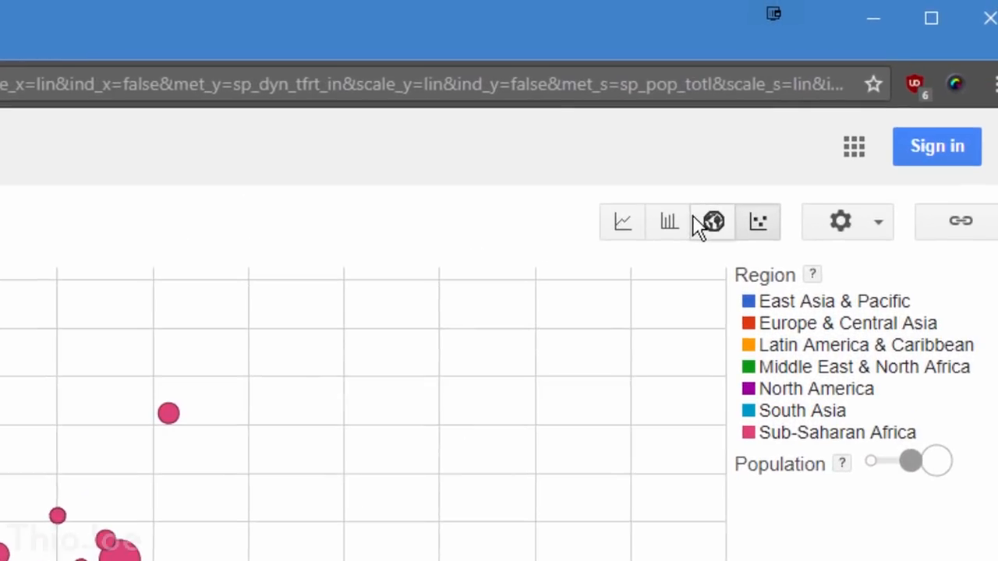
click(710, 221)
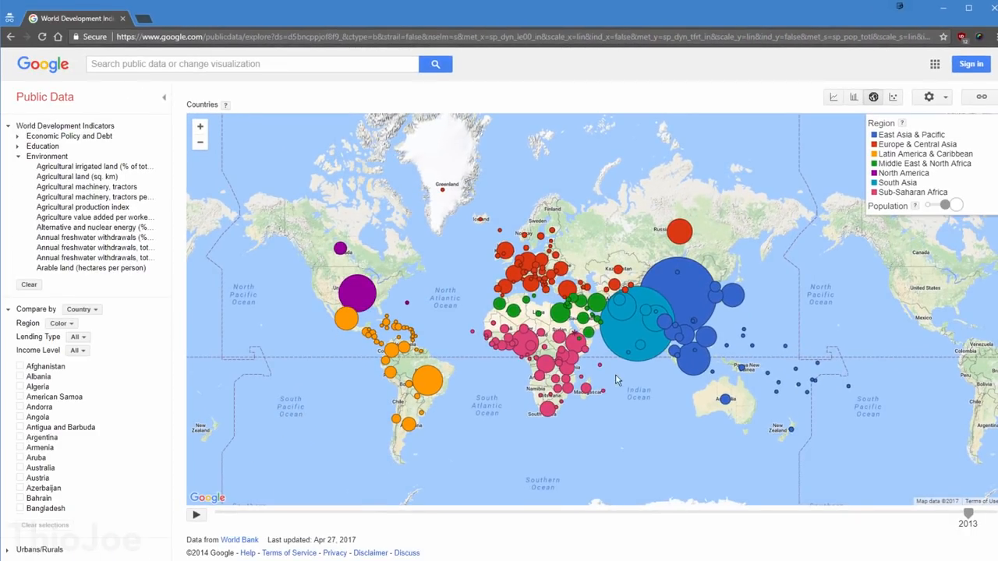
click(891, 97)
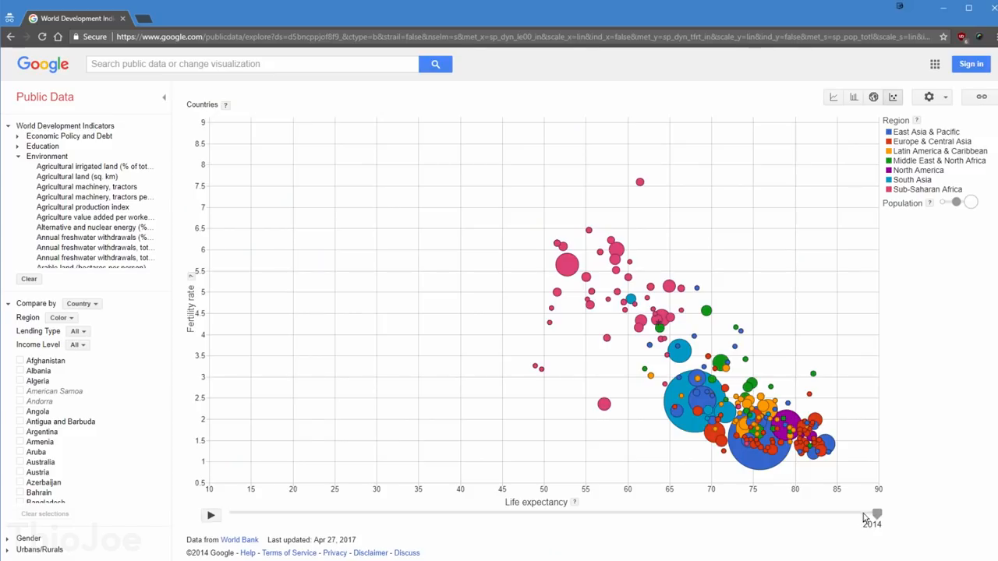
Drag the timeline from 2013 back through 1990 to 1961 and replay forward
drag(876, 513, 866, 513)
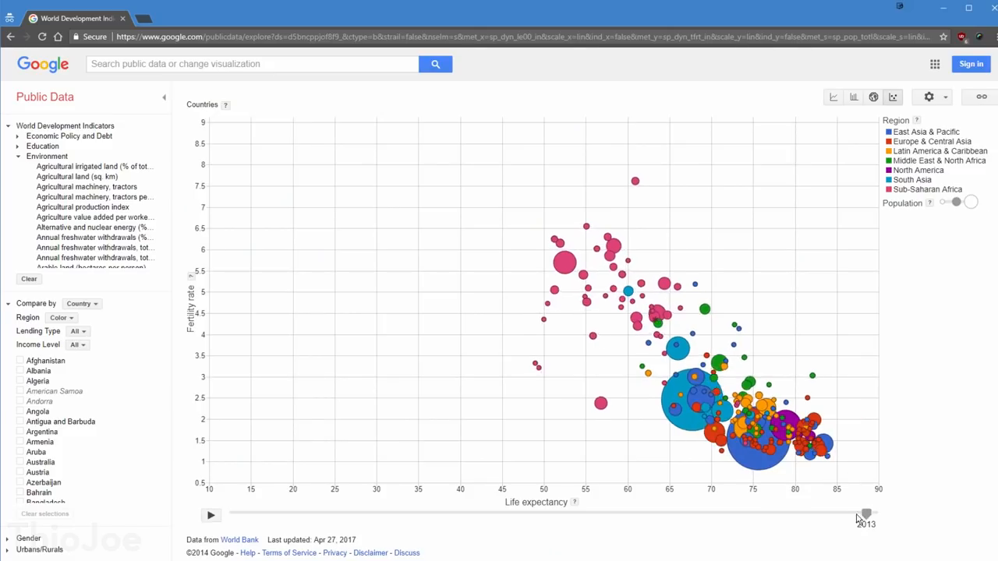
drag(865, 514, 596, 515)
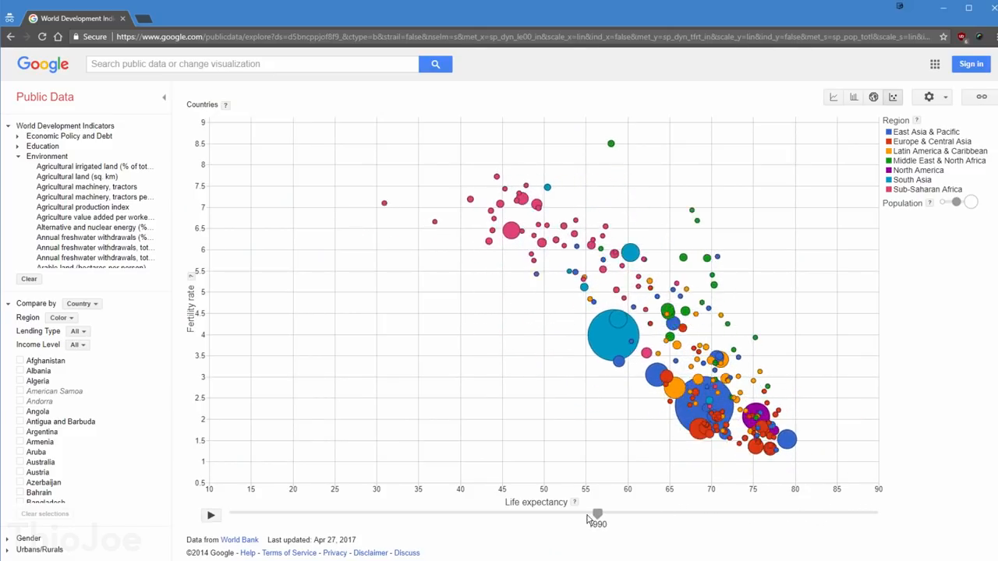
drag(595, 514, 336, 514)
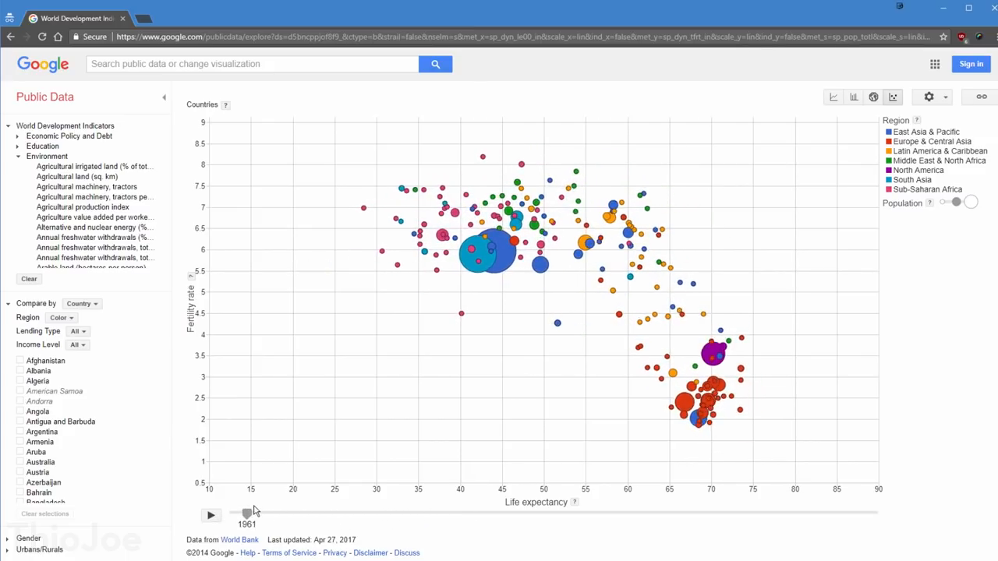
drag(246, 511, 395, 512)
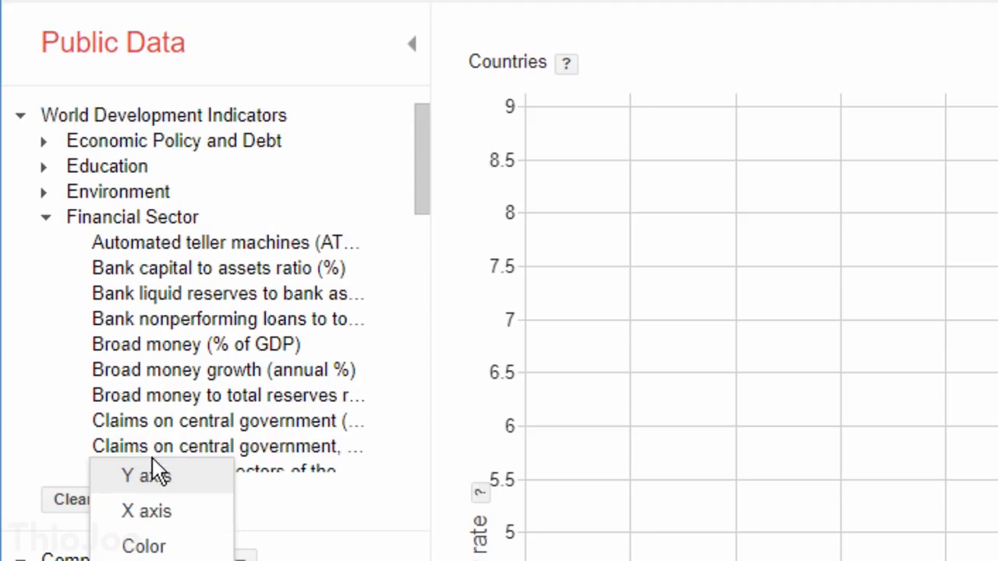
mouse_move(156, 484)
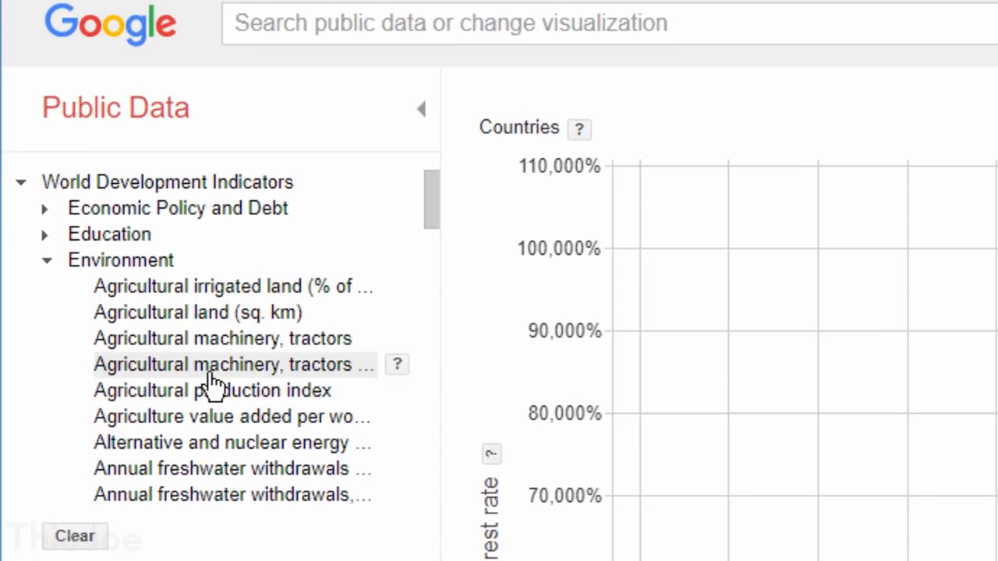
Plot the Environment category's Agricultural machinery, tractors indicator on the Y axis
click(226, 365)
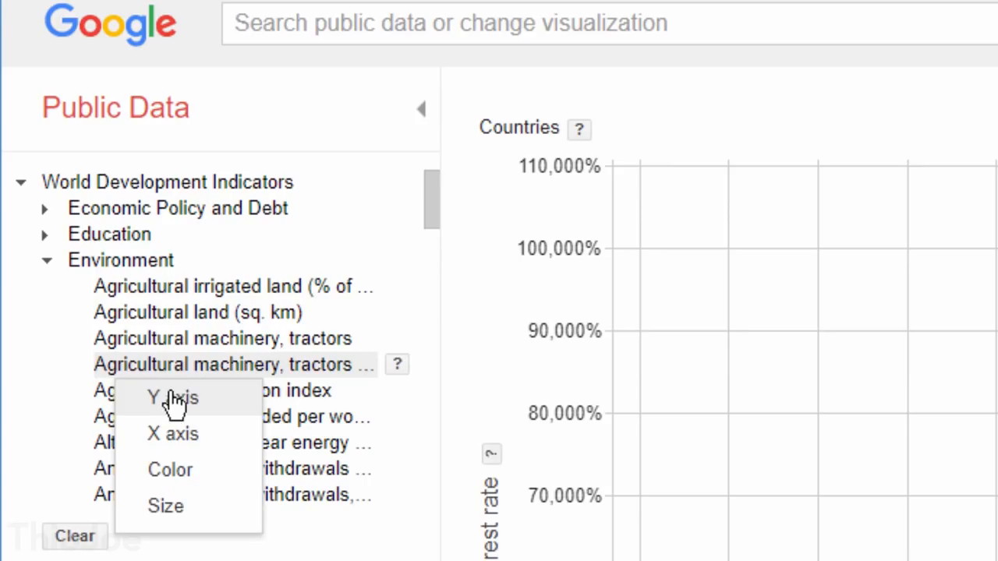
click(165, 505)
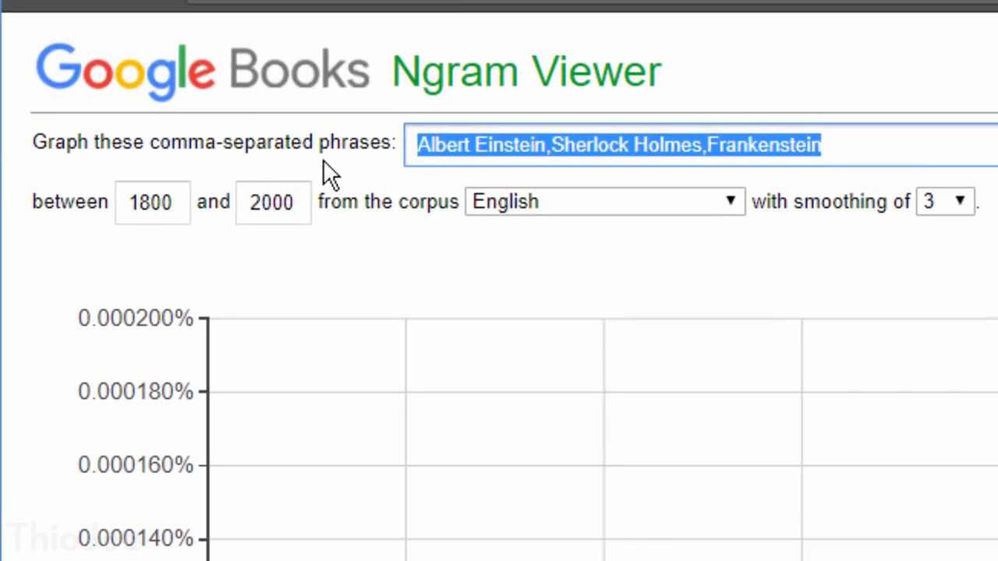
Graph "hello" then "what's up" in Ngram Viewer and enter 1500 as the range start
text(hello)
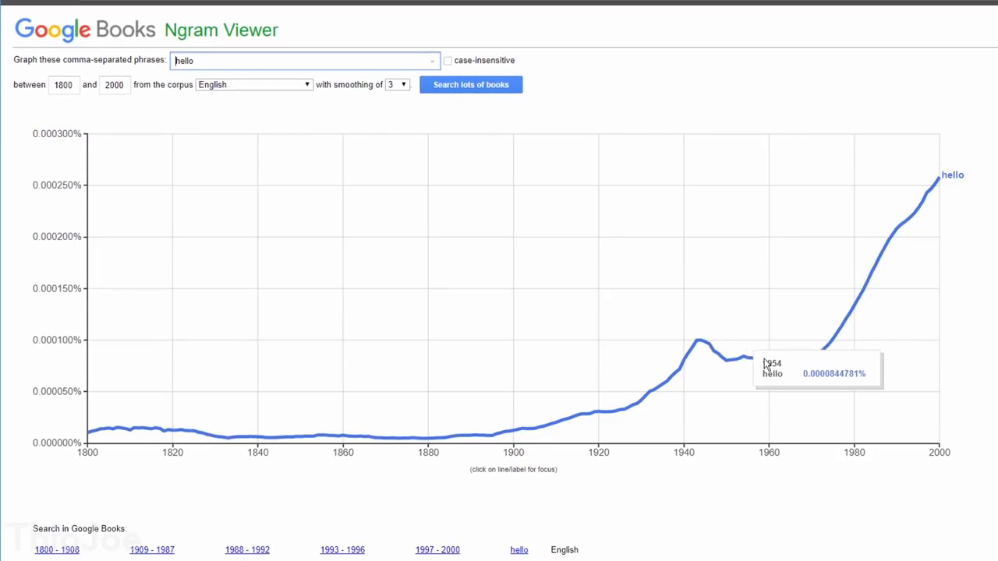
mouse_move(929, 194)
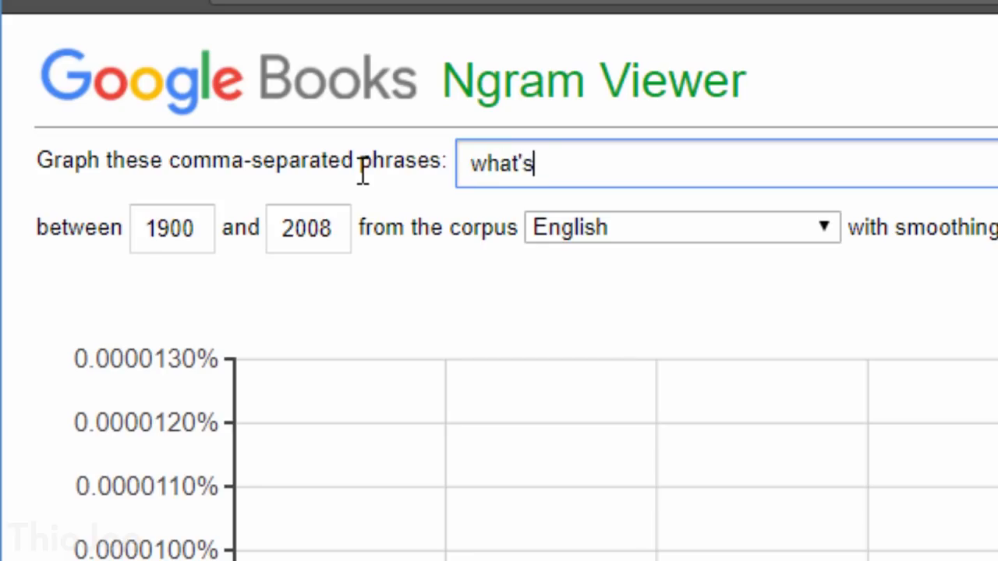
text(up)
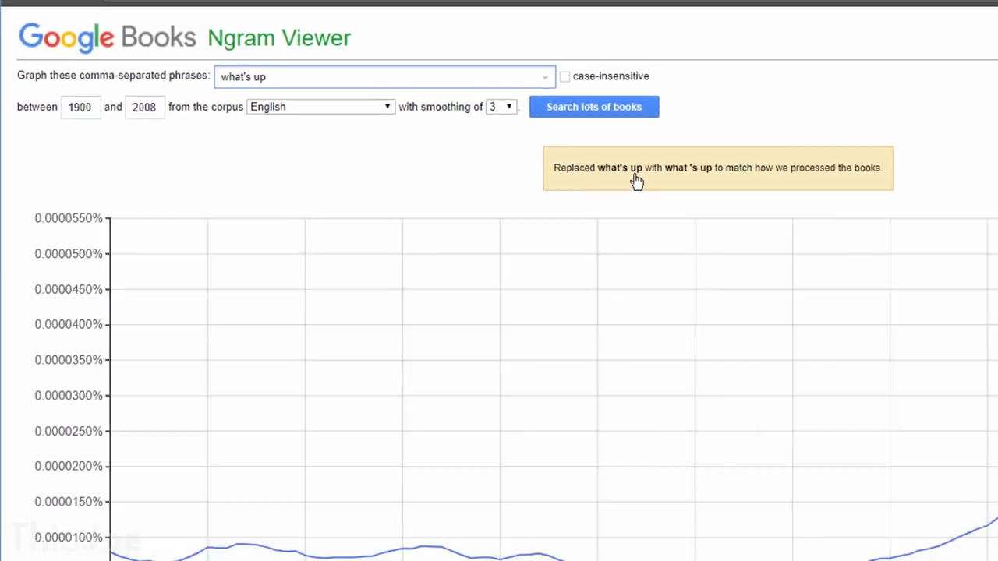
scroll(down, 3)
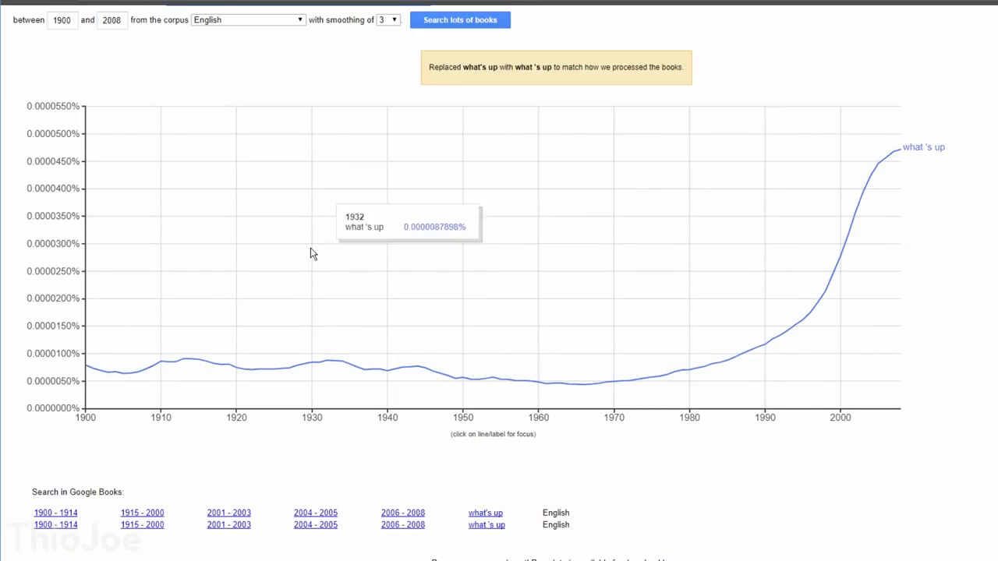
mouse_move(620, 393)
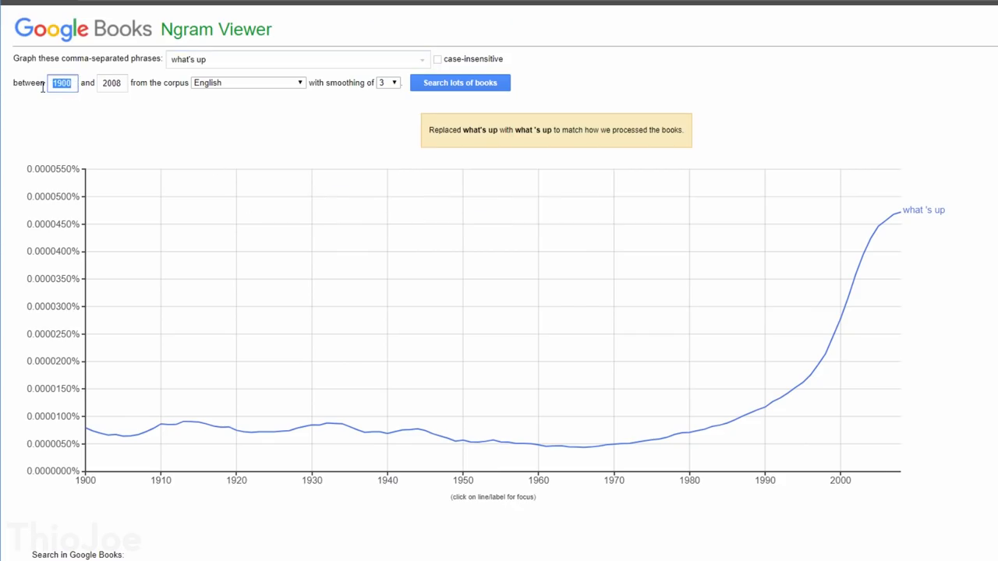
text(1500)
click(297, 59)
text(wtf)
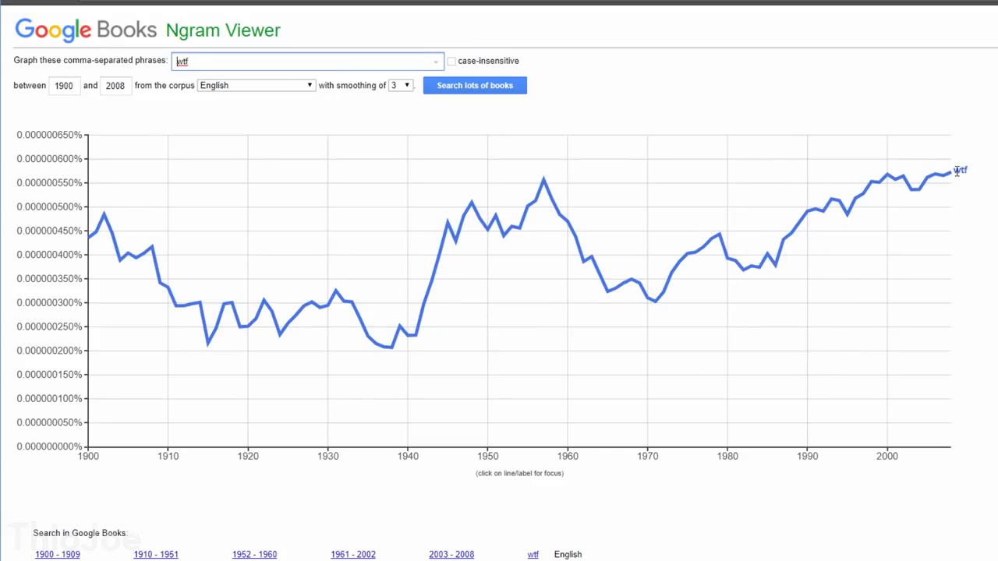
mouse_move(542, 193)
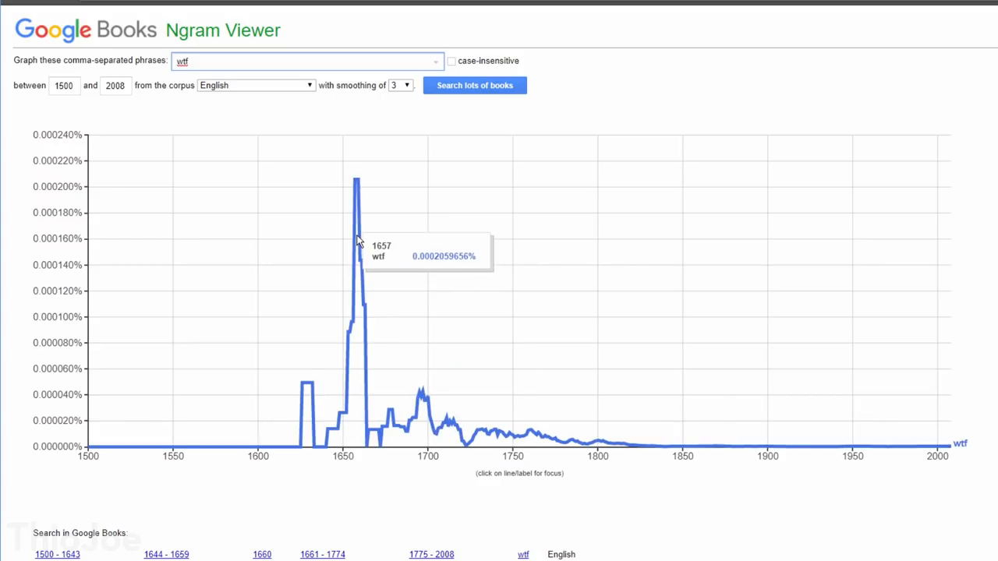
mouse_move(362, 184)
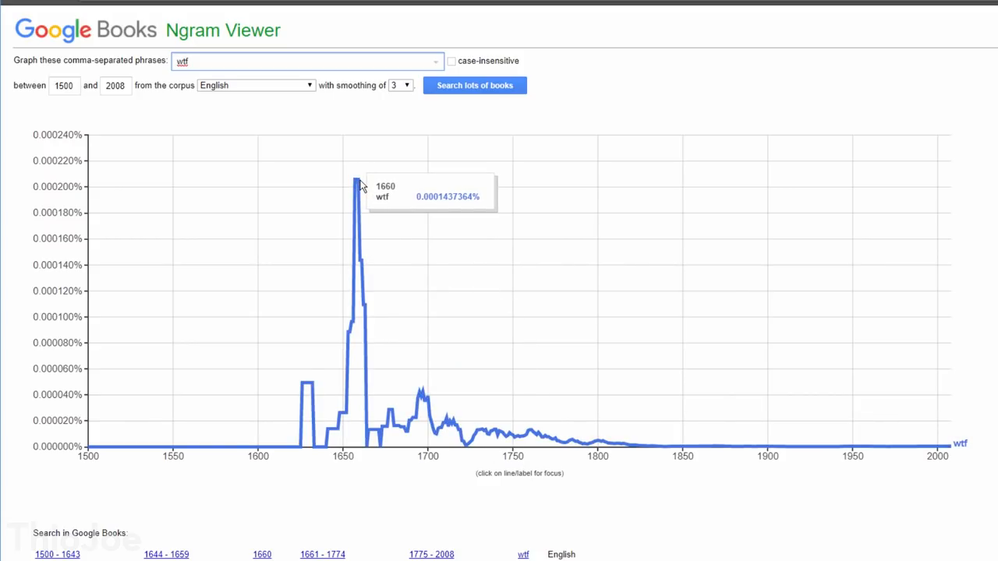
mouse_move(944, 459)
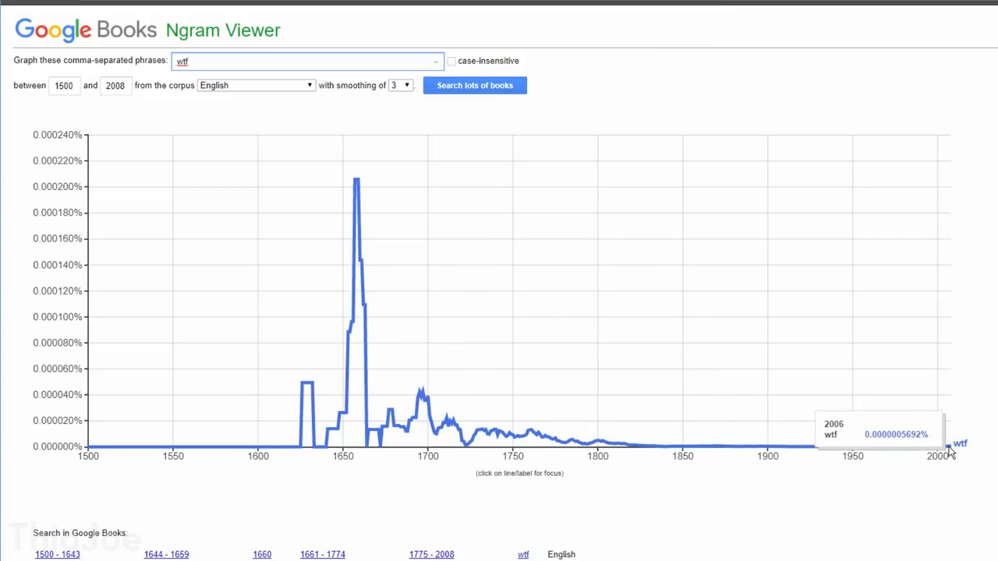
mouse_move(353, 184)
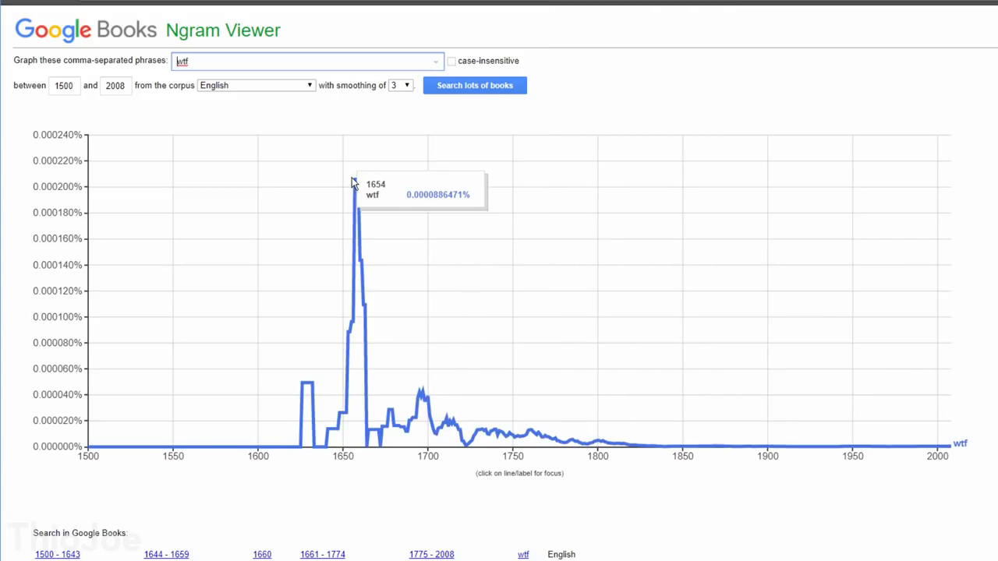
mouse_move(470, 480)
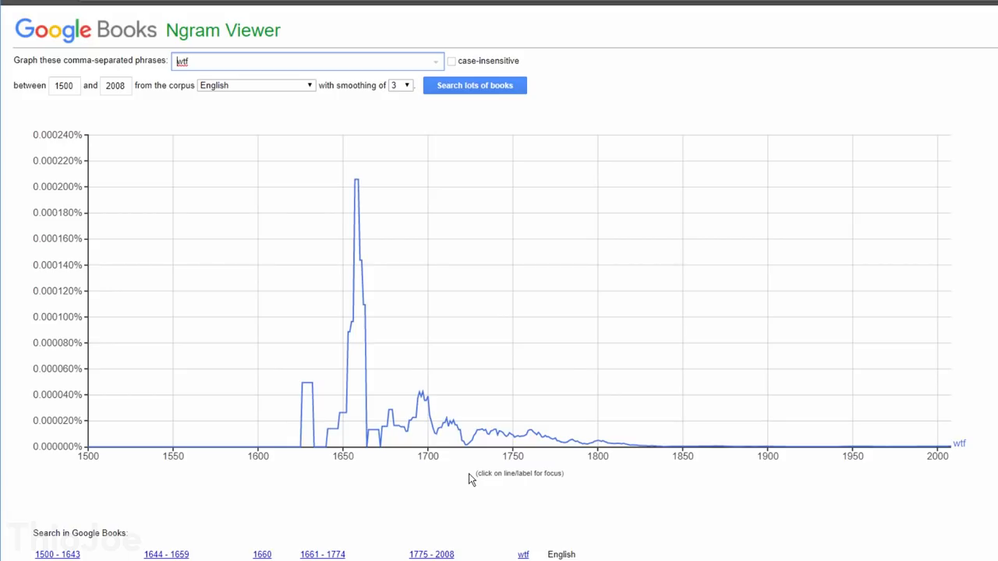
mouse_move(720, 502)
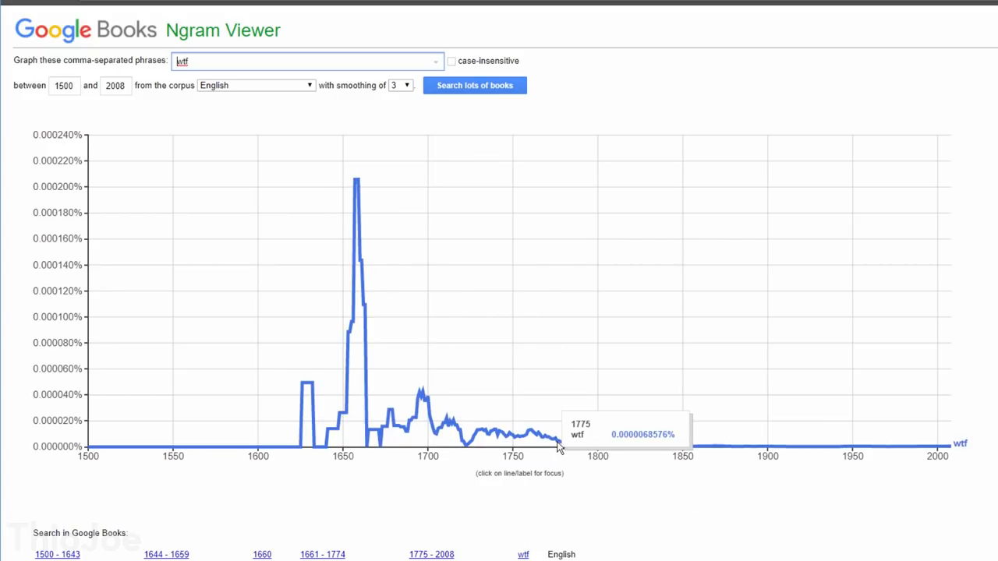
mouse_move(254, 209)
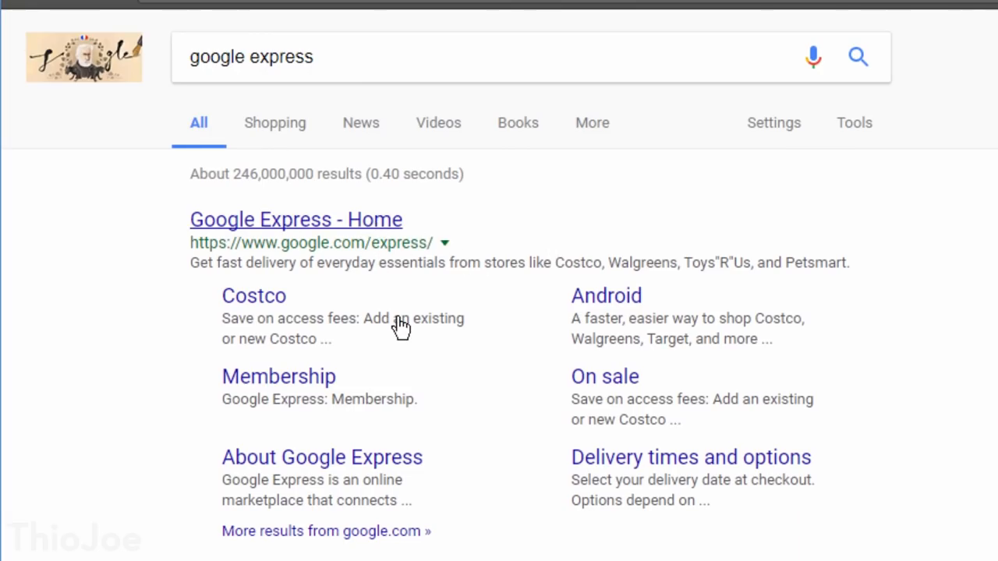
Load the Google Express home page and dismiss the July 4 delivery notice
click(296, 218)
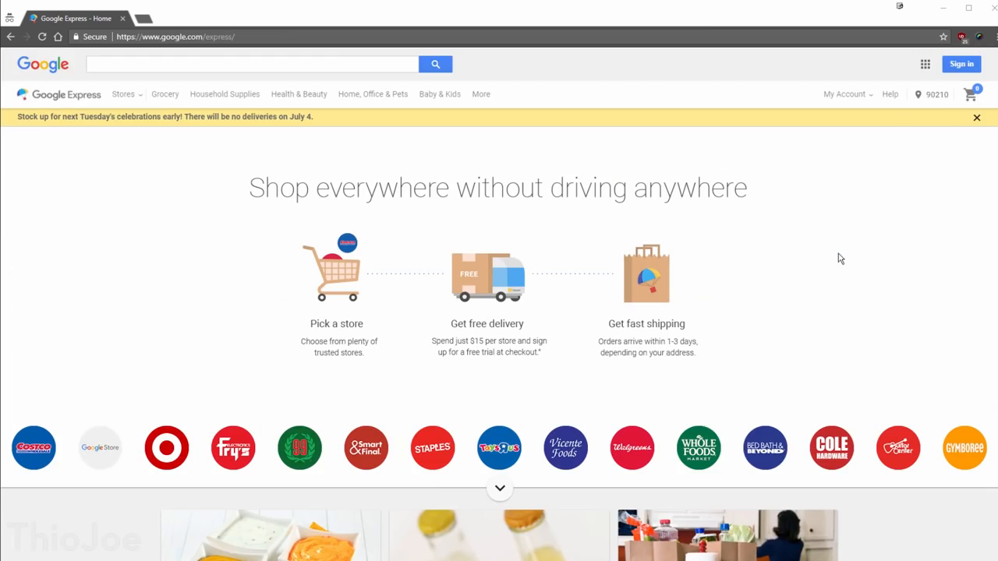
scroll(down, 3)
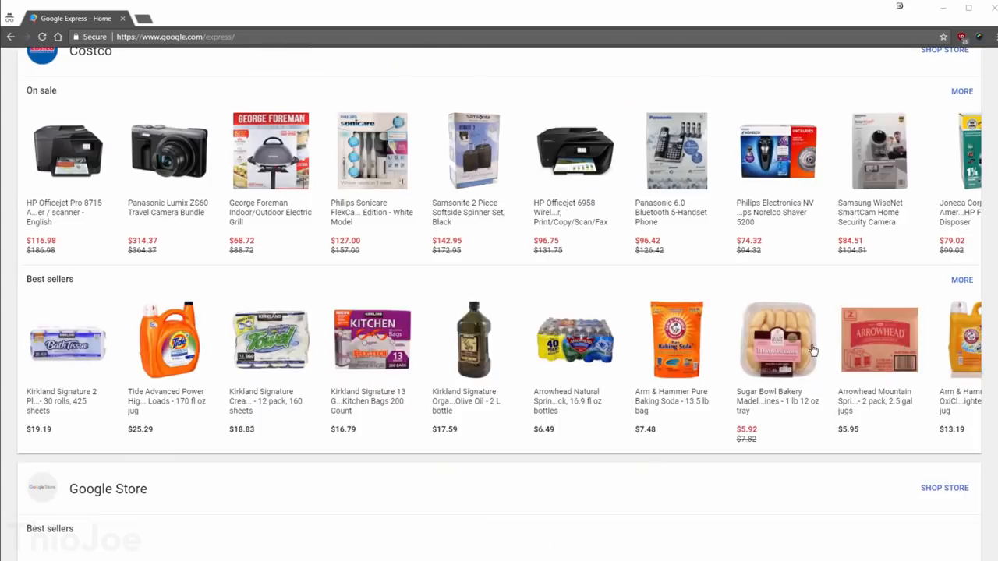
scroll(up, 3)
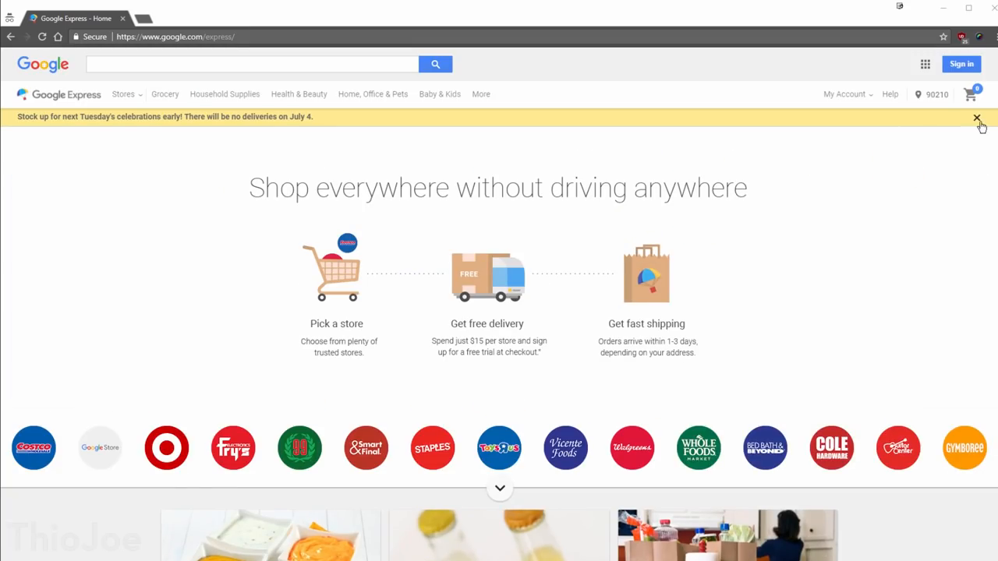
click(976, 119)
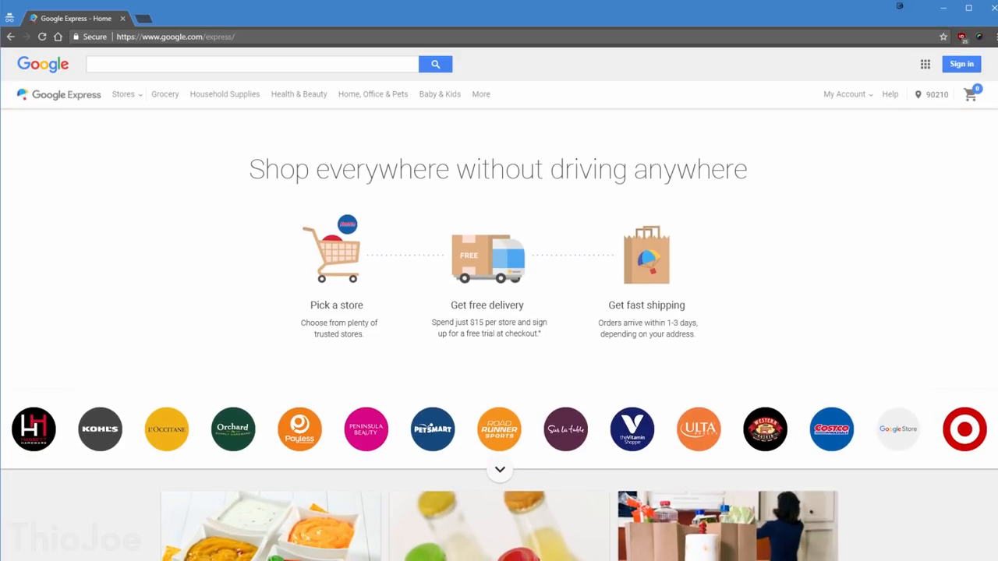
Expand the full list of Google Express partner stores under the logos
scroll(down, 3)
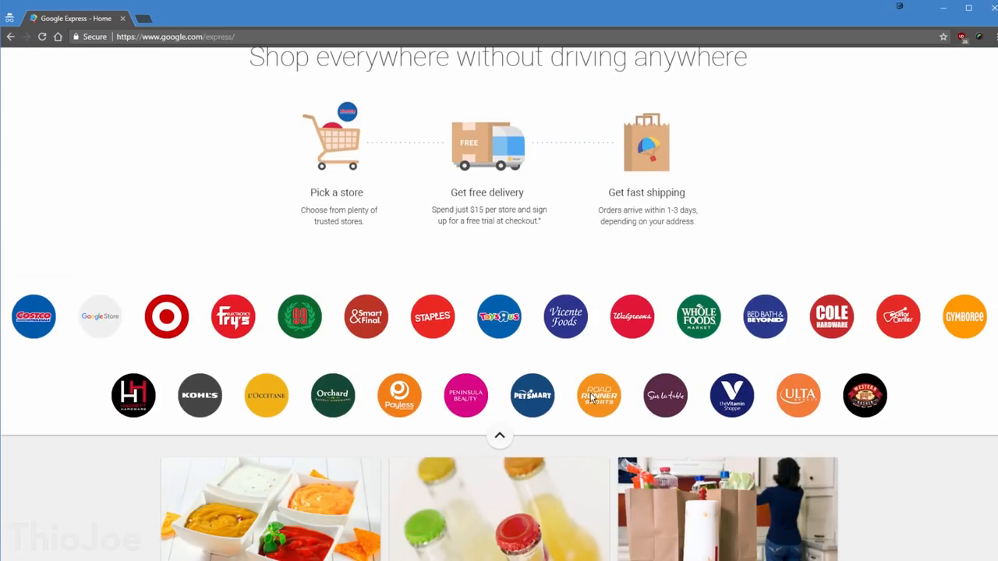
mouse_move(608, 365)
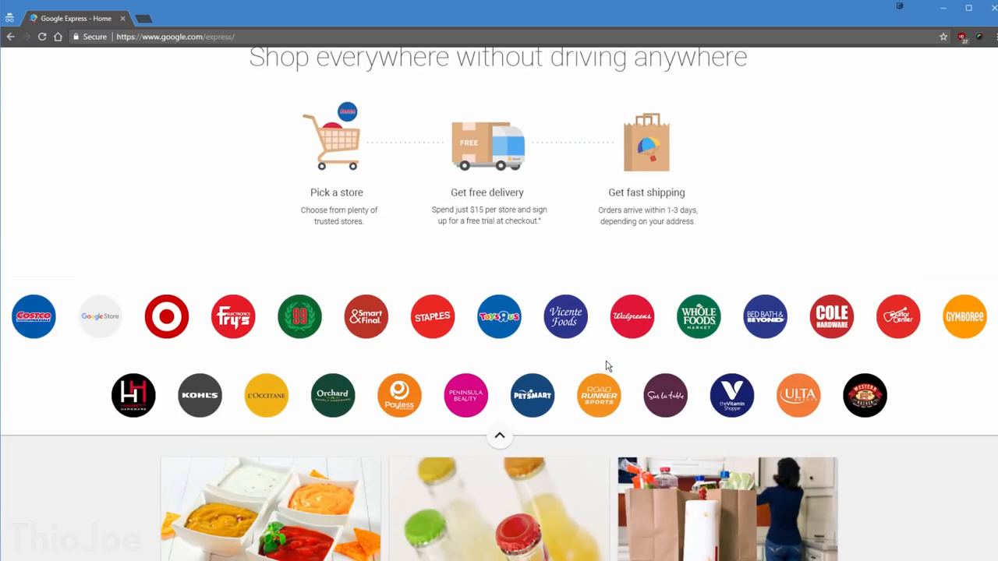
mouse_move(564, 201)
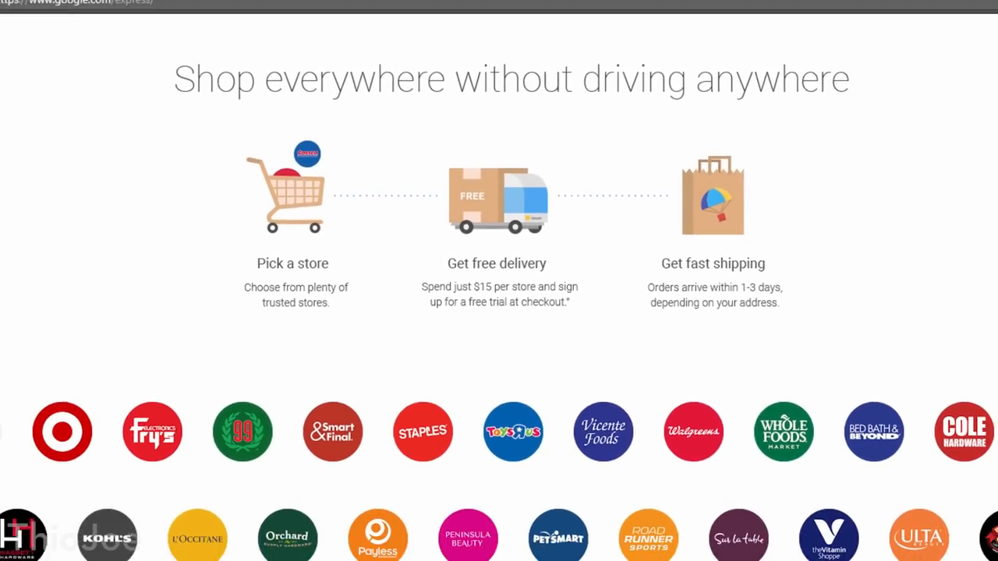
scroll(down, 3)
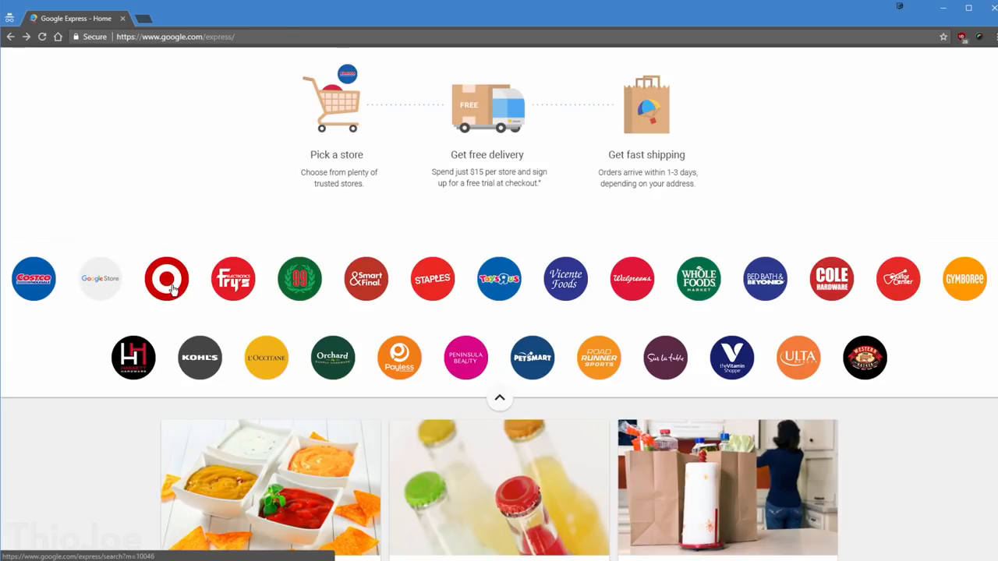
click(165, 278)
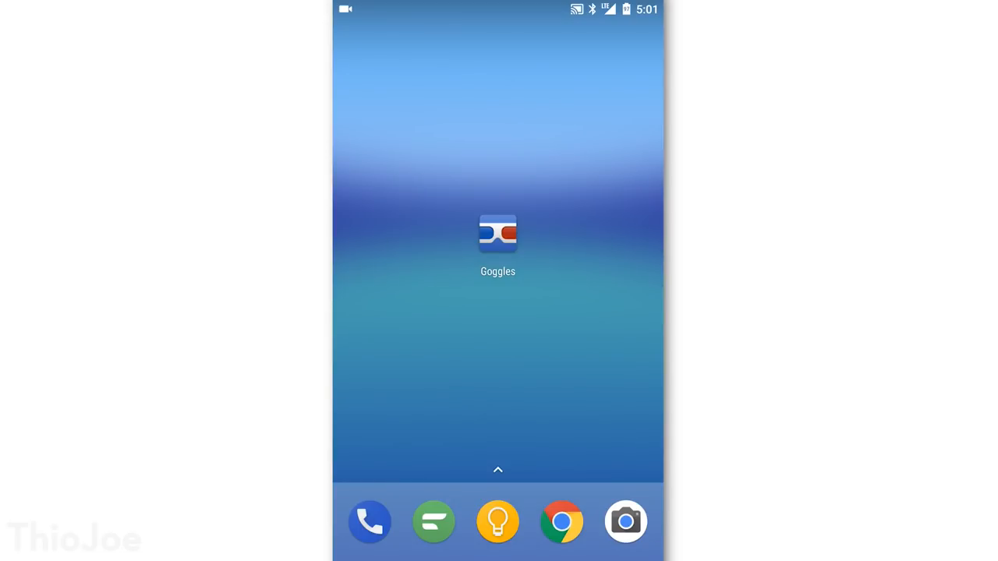
Capture a photo with Goggles and view the Wanderer above the Sea of Fog result card
click(497, 234)
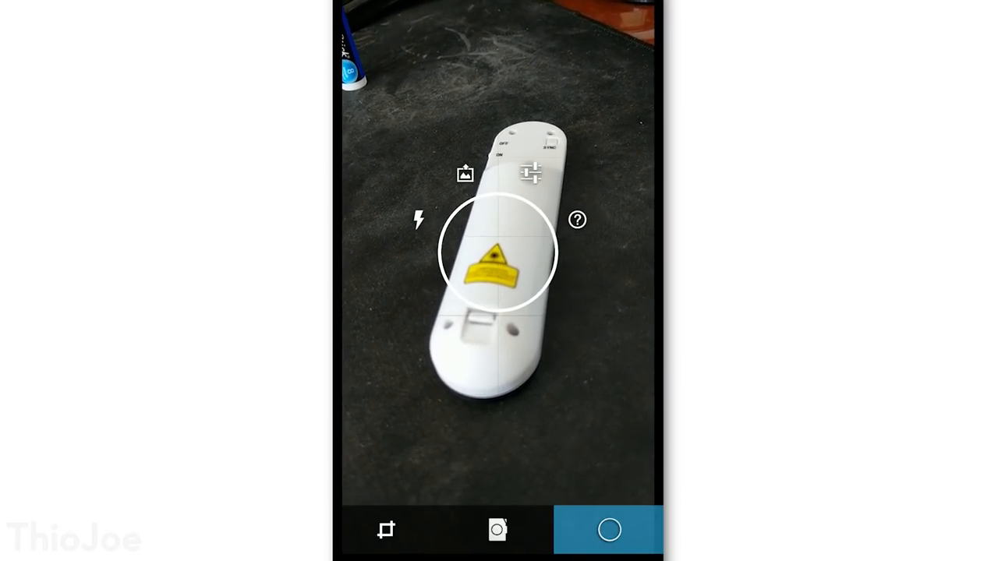
click(608, 530)
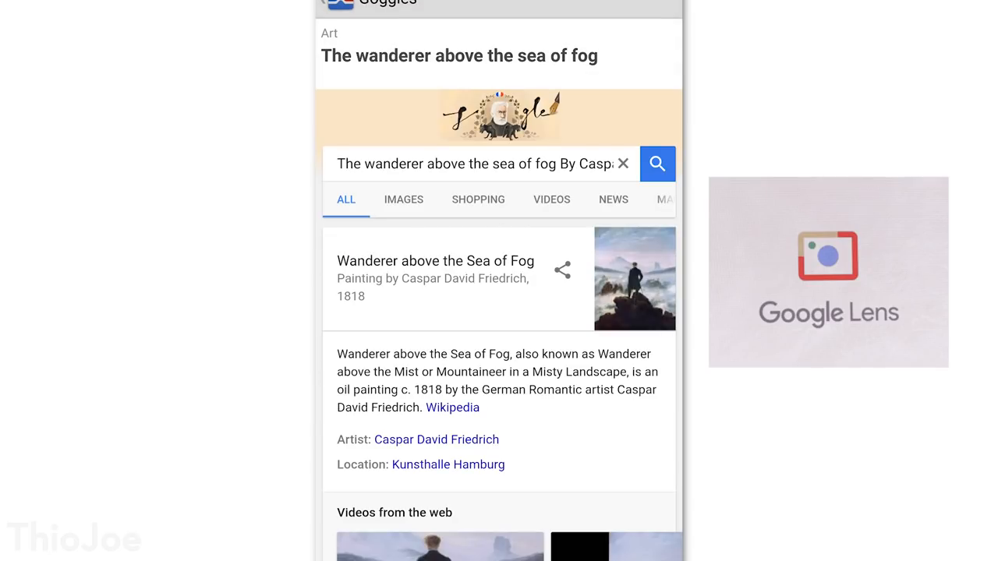
click(634, 278)
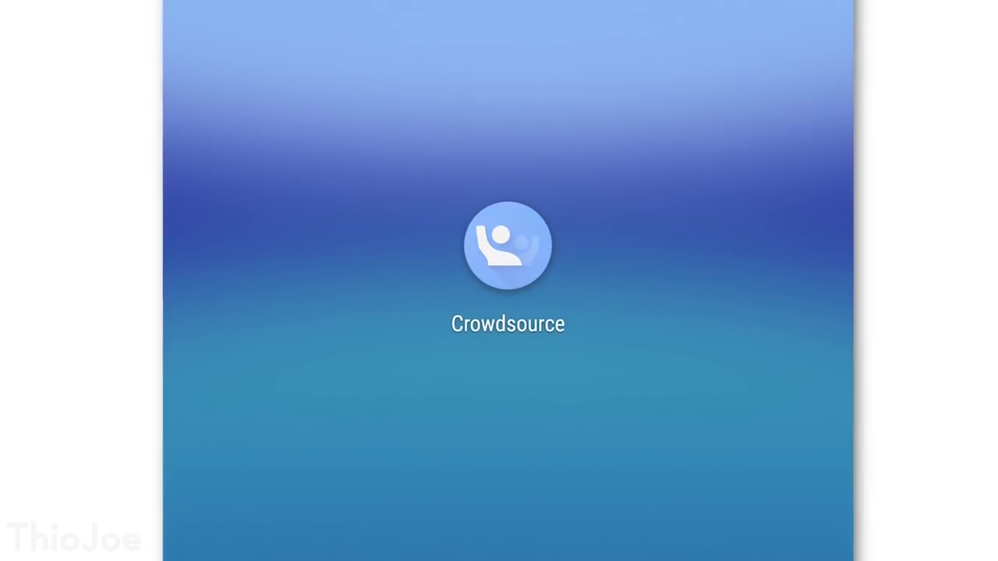
Launch Crowdsource, browse the task tiles and complete the handwriting and sentiment phrase tasks
click(508, 254)
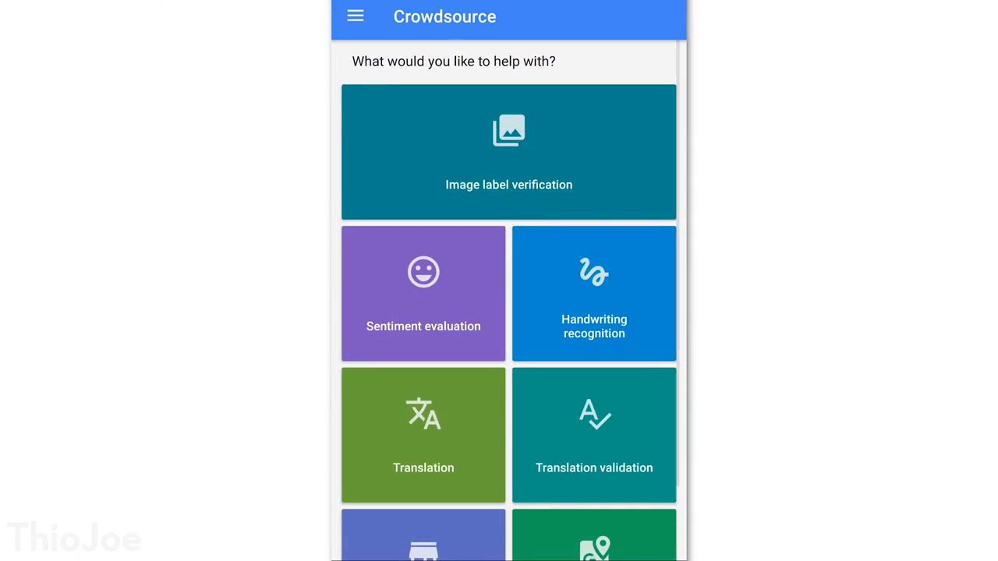
scroll(down, 3)
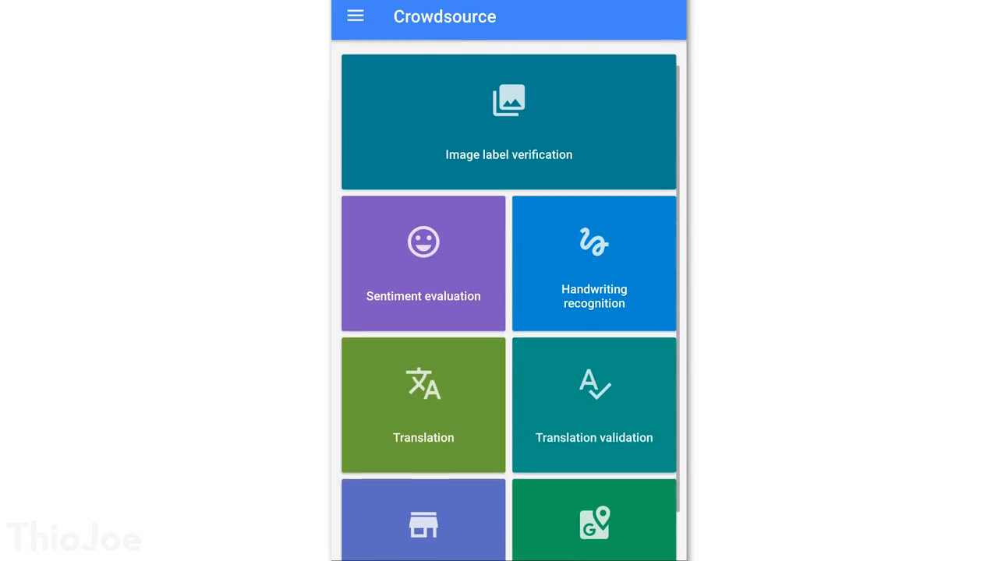
scroll(down, 3)
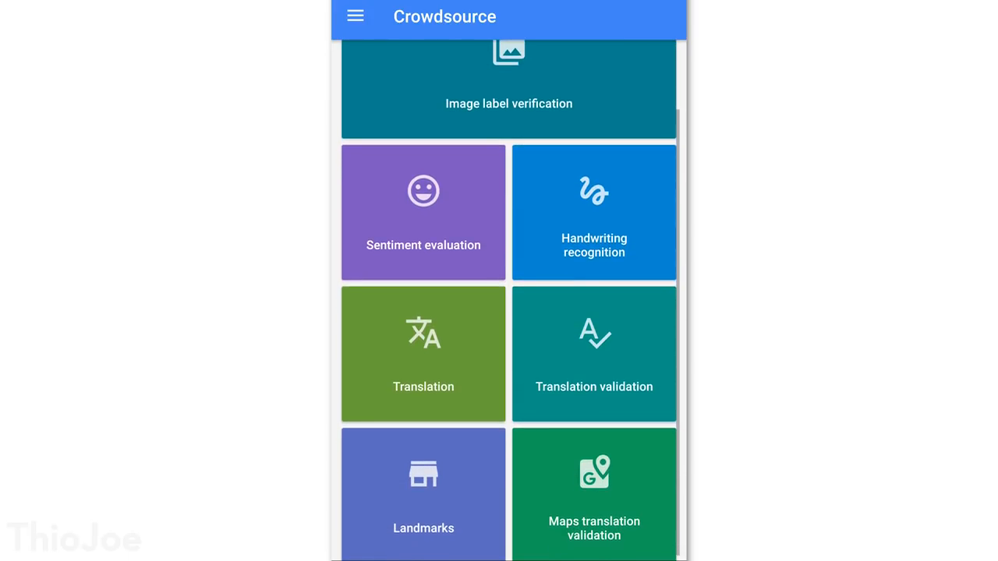
scroll(down, 3)
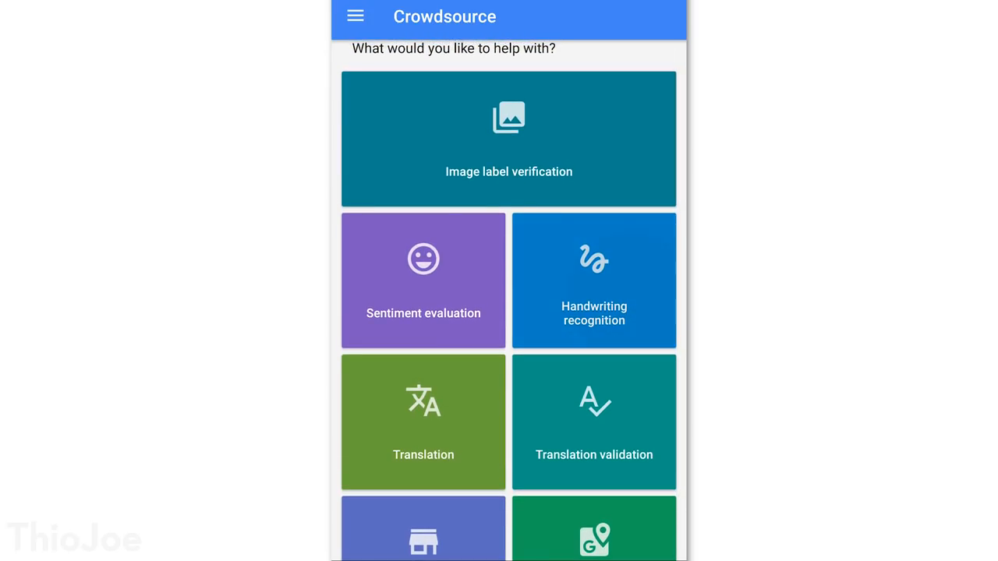
click(594, 281)
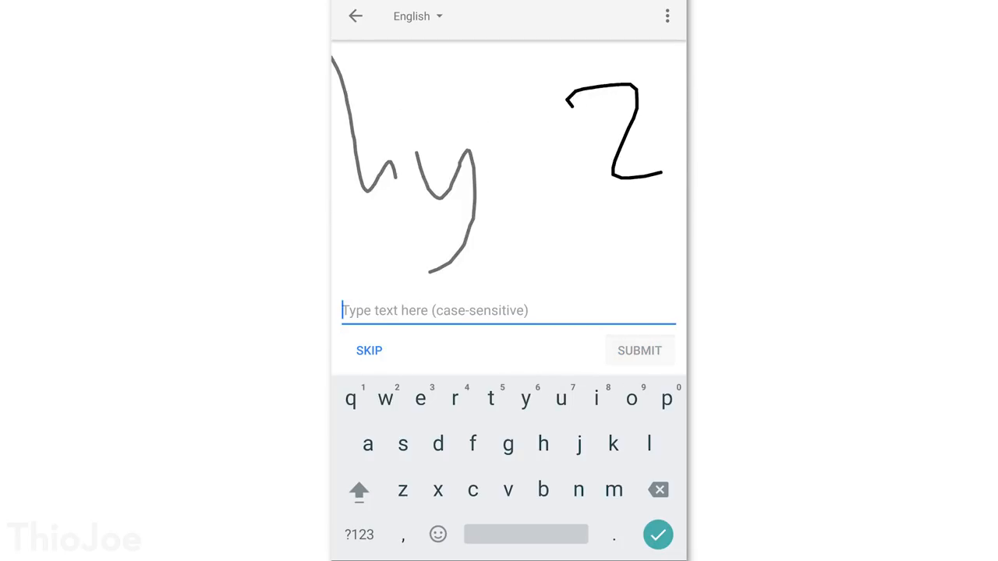
click(640, 349)
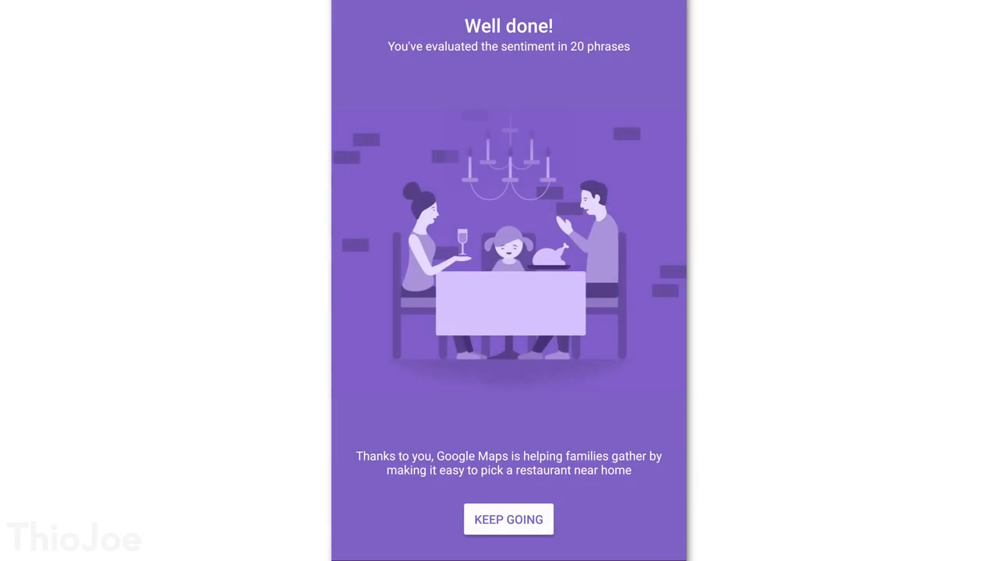
click(508, 519)
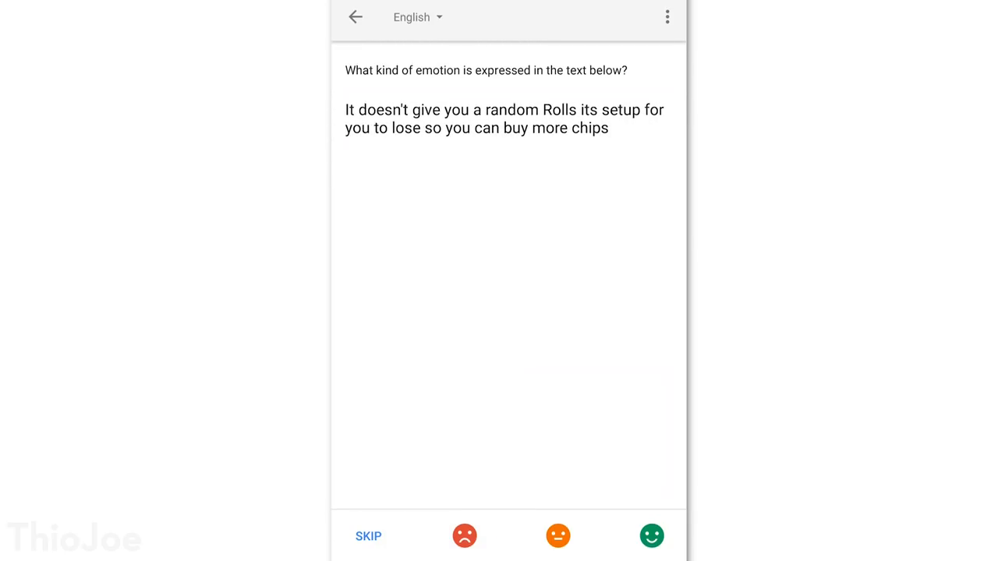
Return to the task list and continue past the Sentiment and Scribe Level 1 badge screens
click(357, 17)
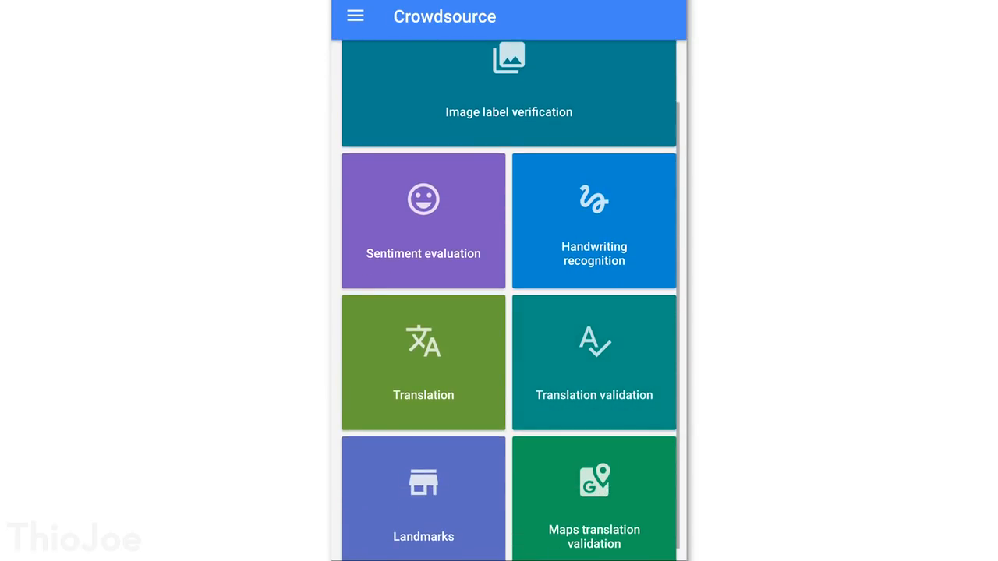
scroll(down, 3)
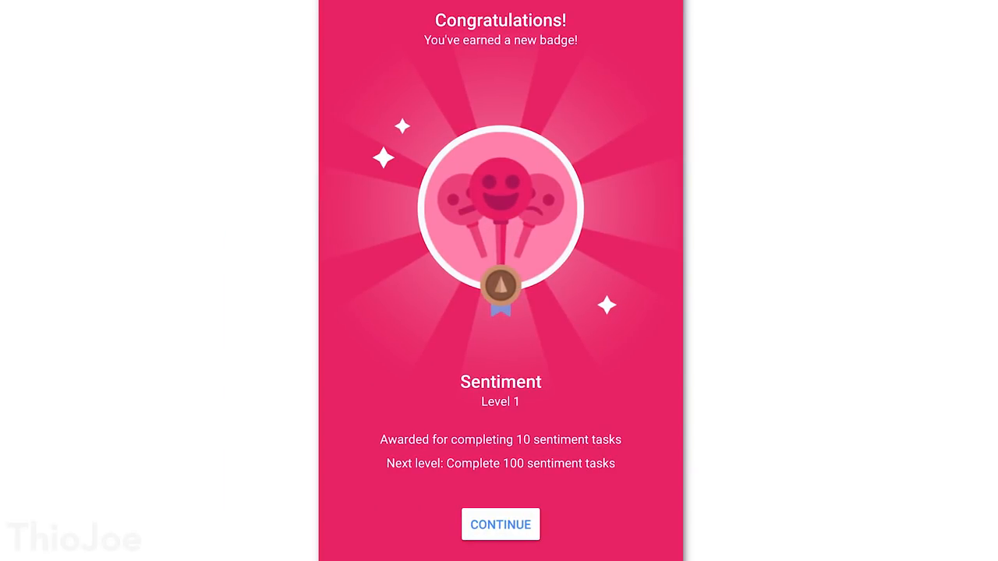
click(499, 523)
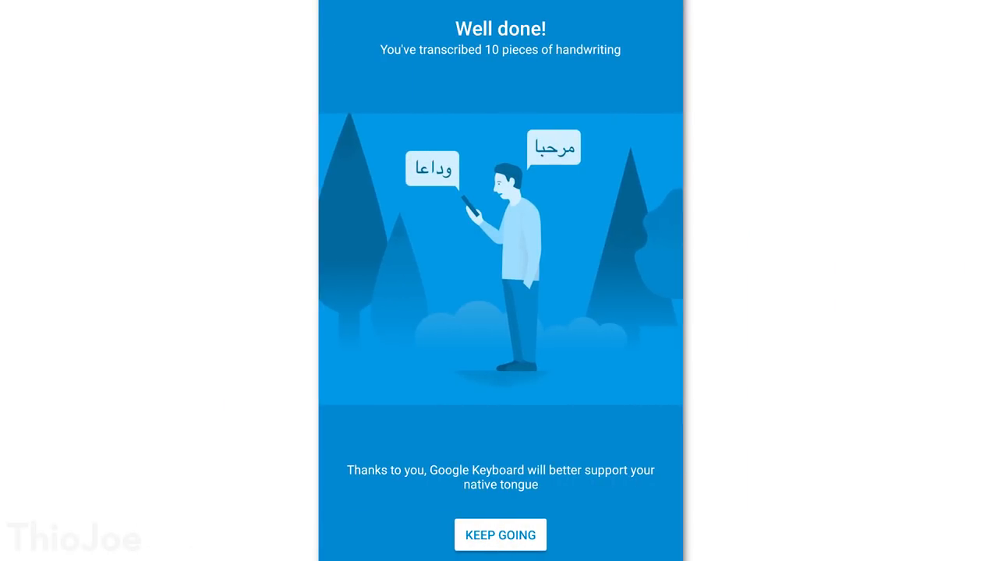
click(498, 535)
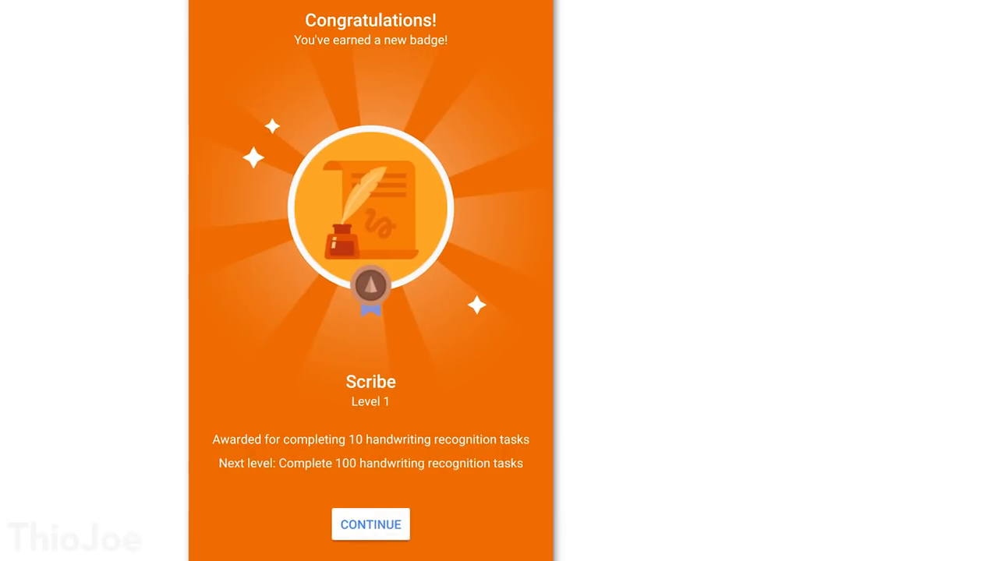